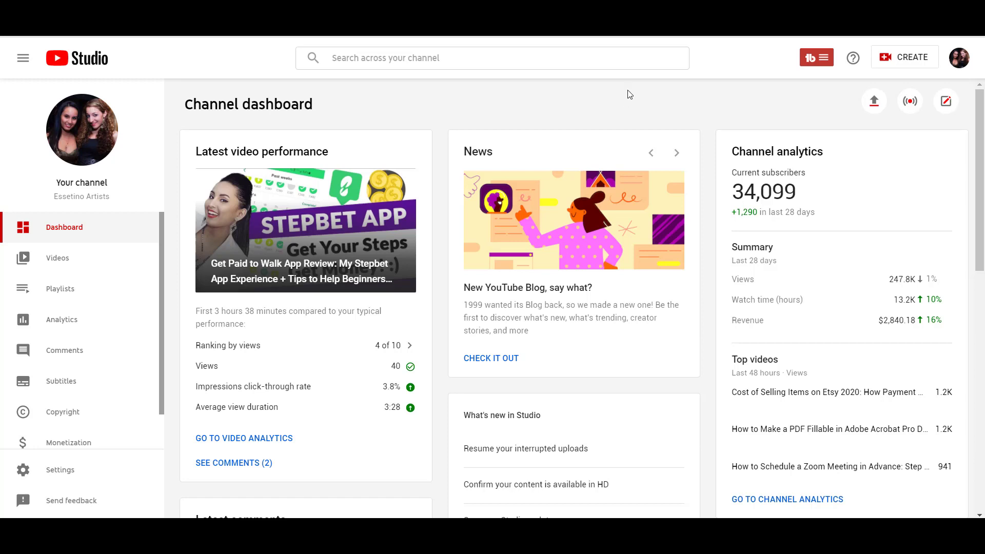
{"action": "mouse_move", "coordinate": [61, 319]}
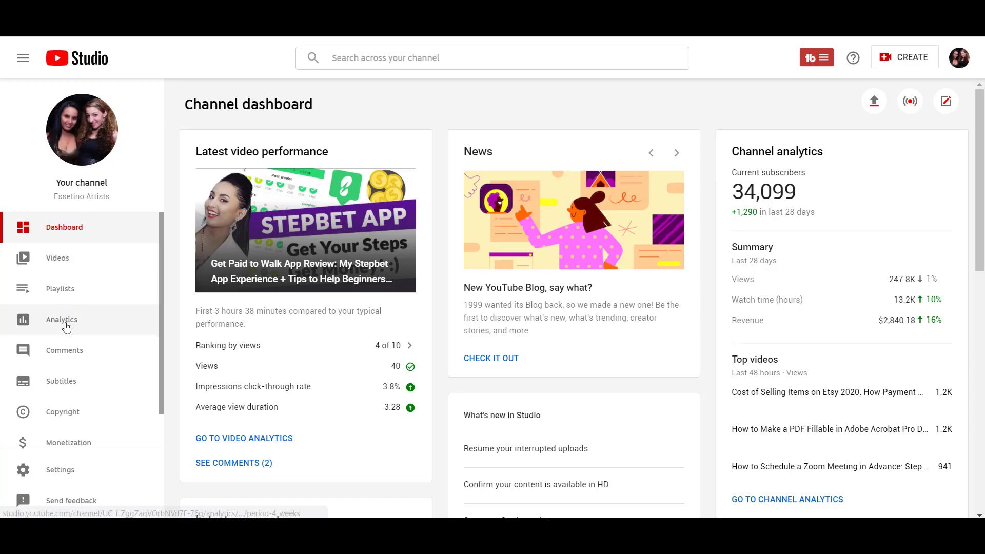
Go to the channel's Analytics and show the Audience section for the last 28 days
{"action": "left_click", "coordinate": [62, 321]}
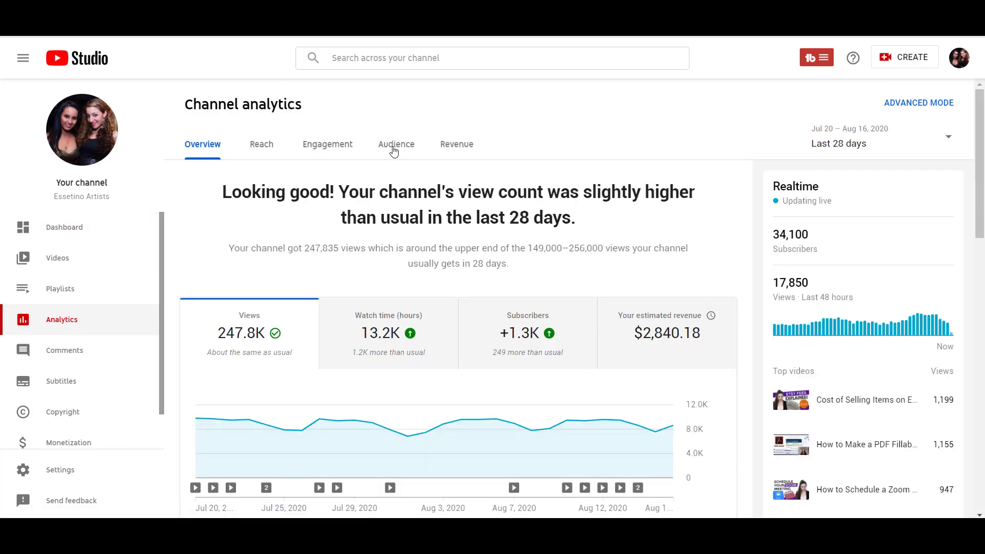
{"action": "left_click", "coordinate": [396, 143]}
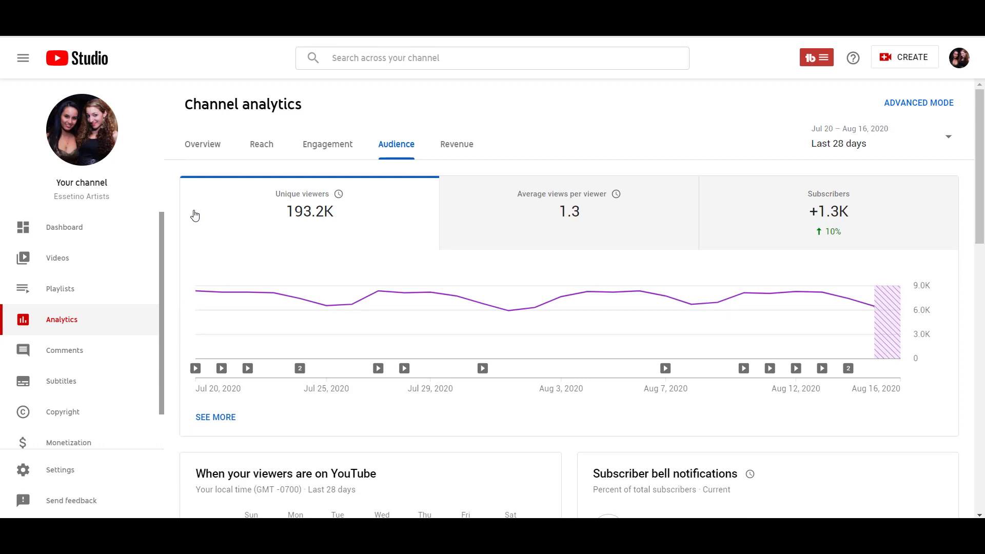
Scroll the Audience analytics down to the 'When your viewers are on YouTube' heatmap
{"action": "scroll", "scroll_direction": "down", "scroll_amount": 3}
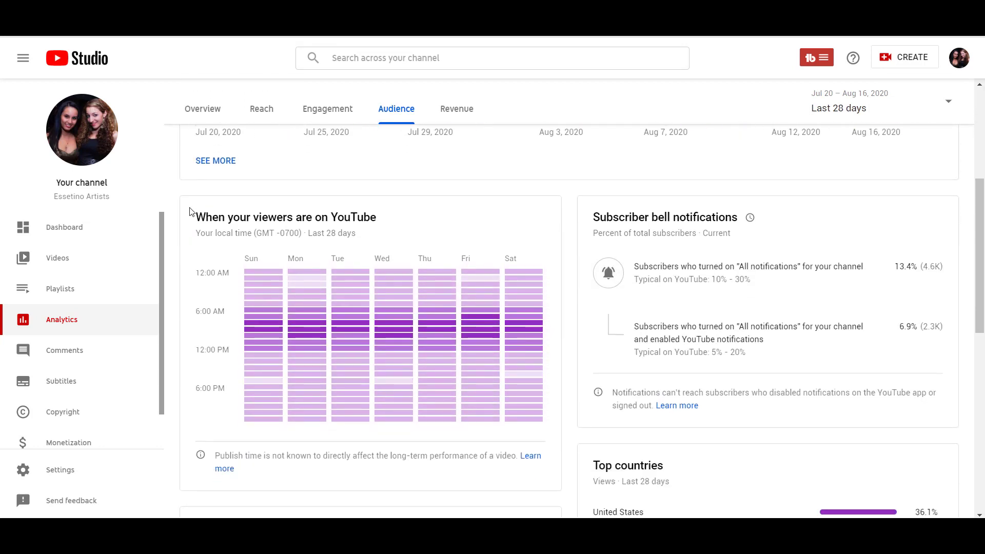
{"action": "mouse_move", "coordinate": [175, 201]}
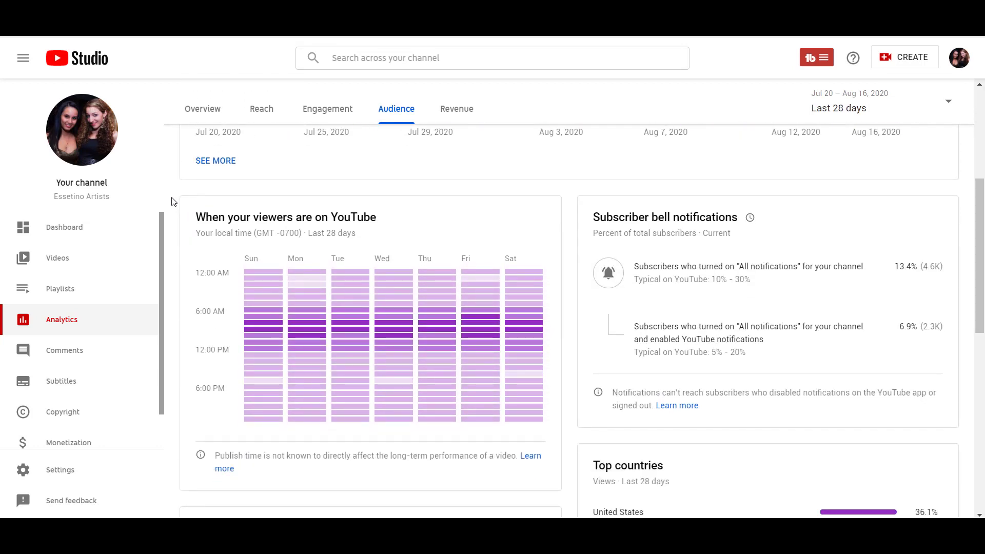
{"action": "mouse_move", "coordinate": [212, 188]}
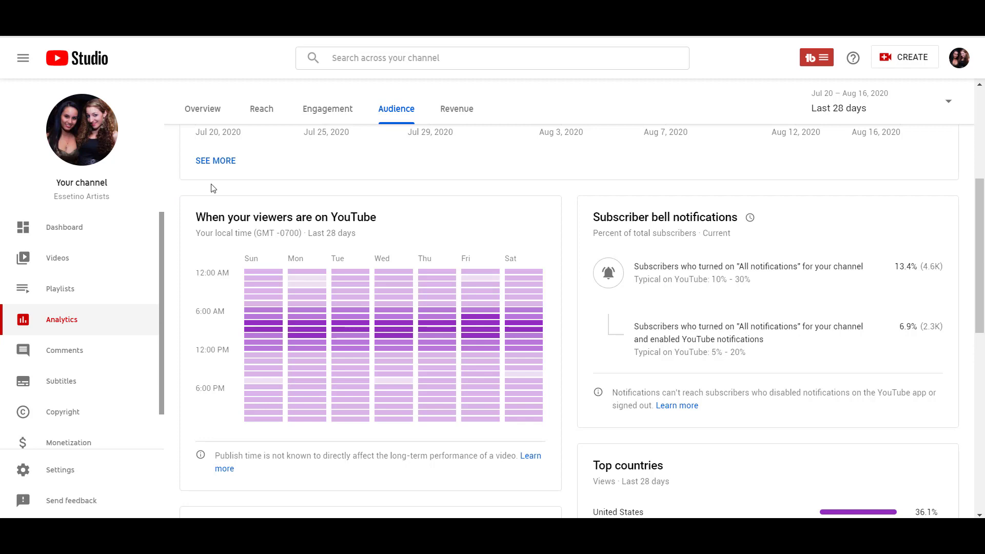
{"action": "mouse_move", "coordinate": [207, 189]}
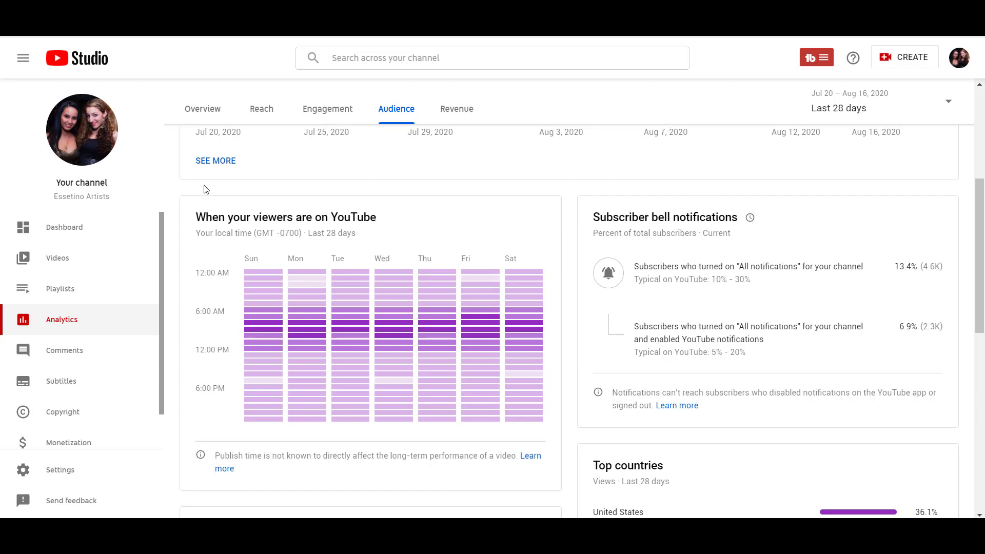
{"action": "mouse_move", "coordinate": [264, 331]}
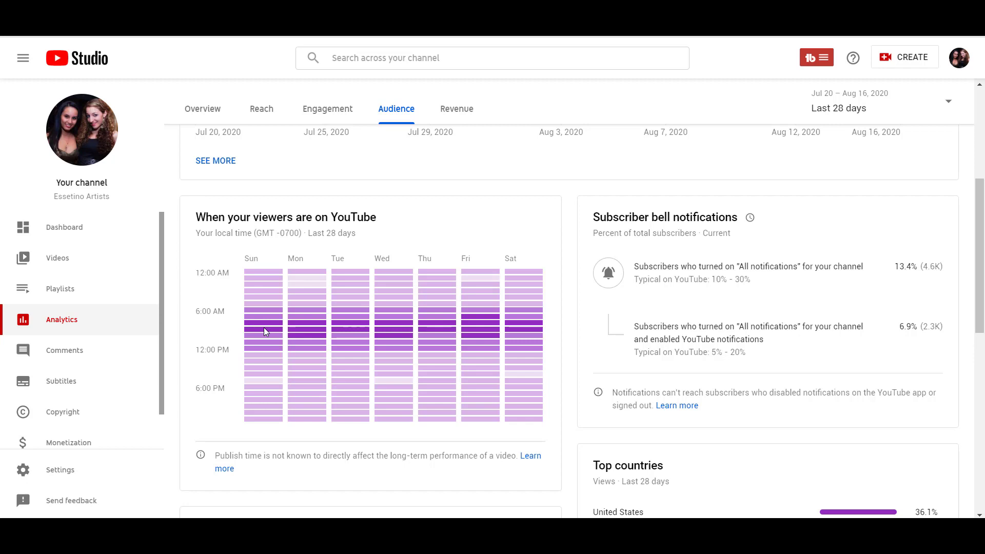
{"action": "mouse_move", "coordinate": [264, 326]}
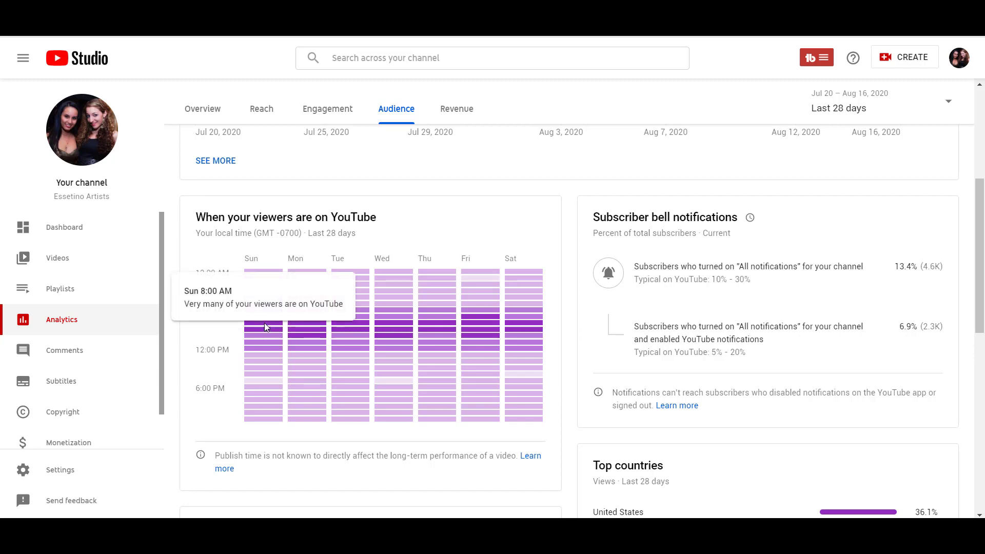
{"action": "mouse_move", "coordinate": [253, 328]}
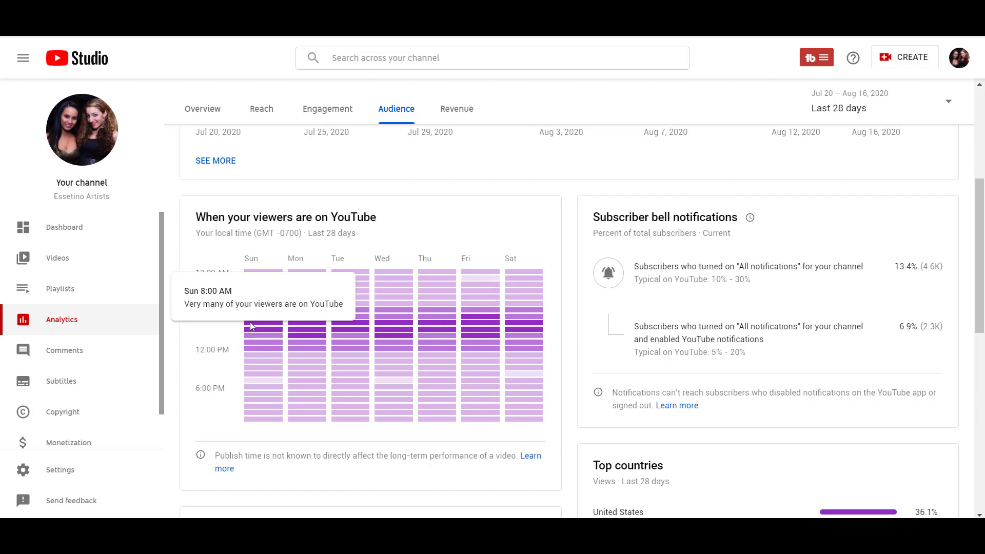
{"action": "mouse_move", "coordinate": [262, 329]}
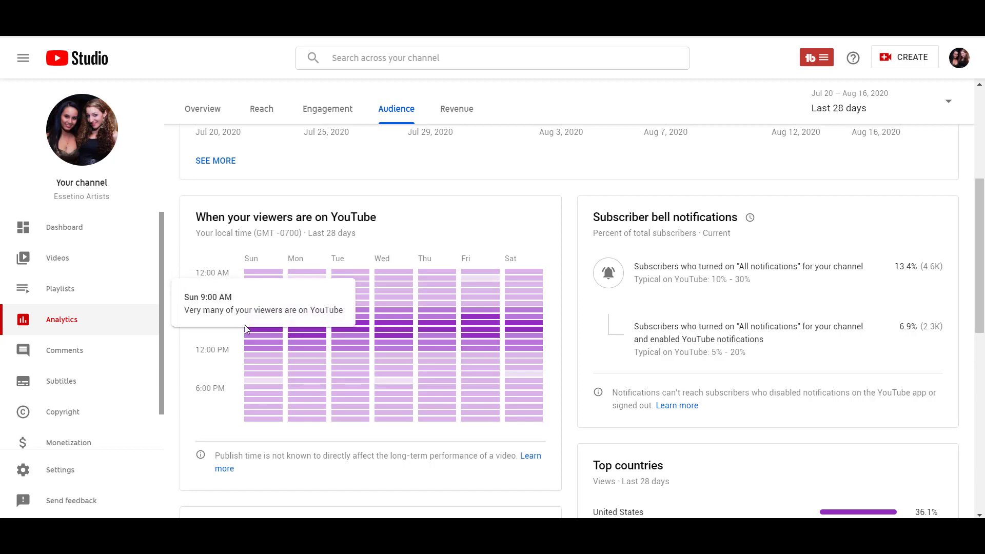
{"action": "mouse_move", "coordinate": [234, 322]}
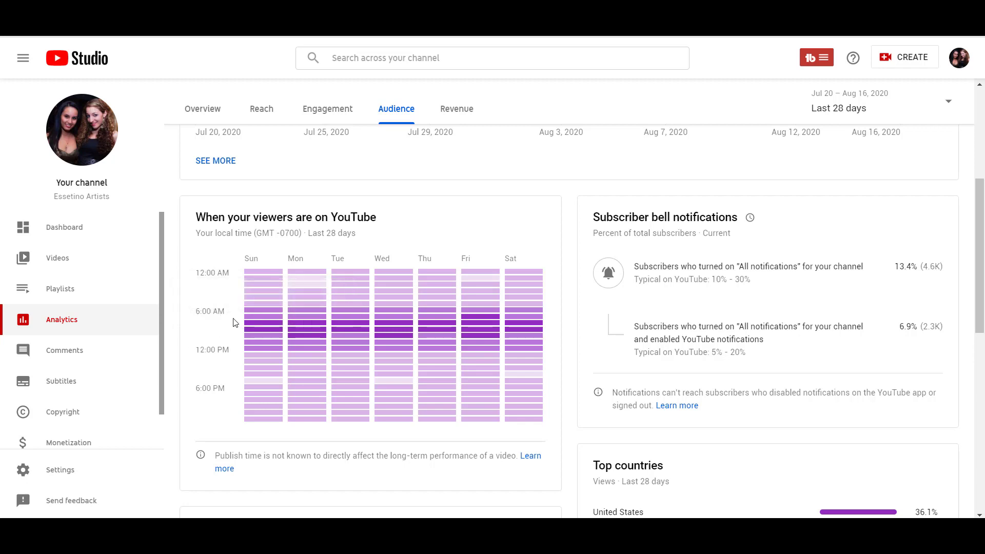
{"action": "mouse_move", "coordinate": [250, 320]}
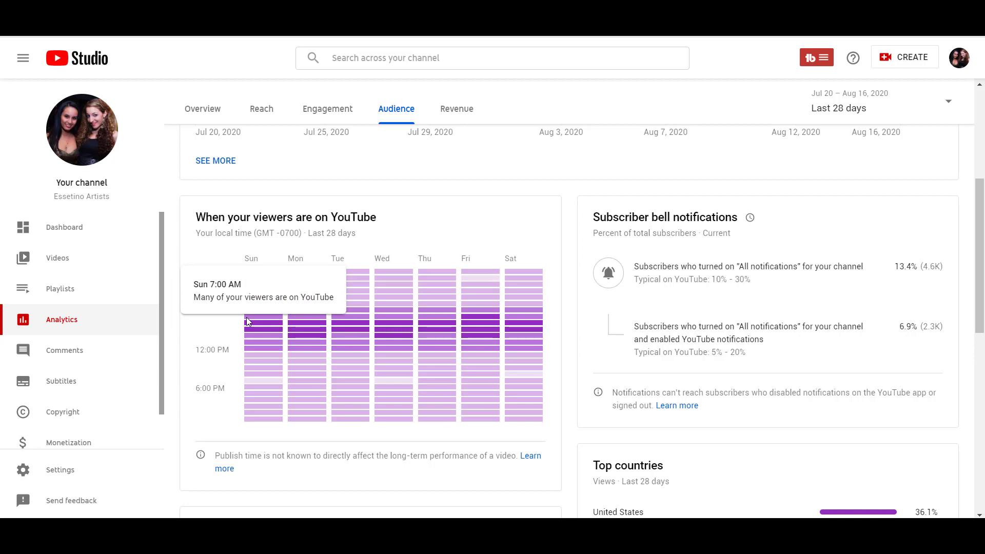
{"action": "mouse_move", "coordinate": [249, 329]}
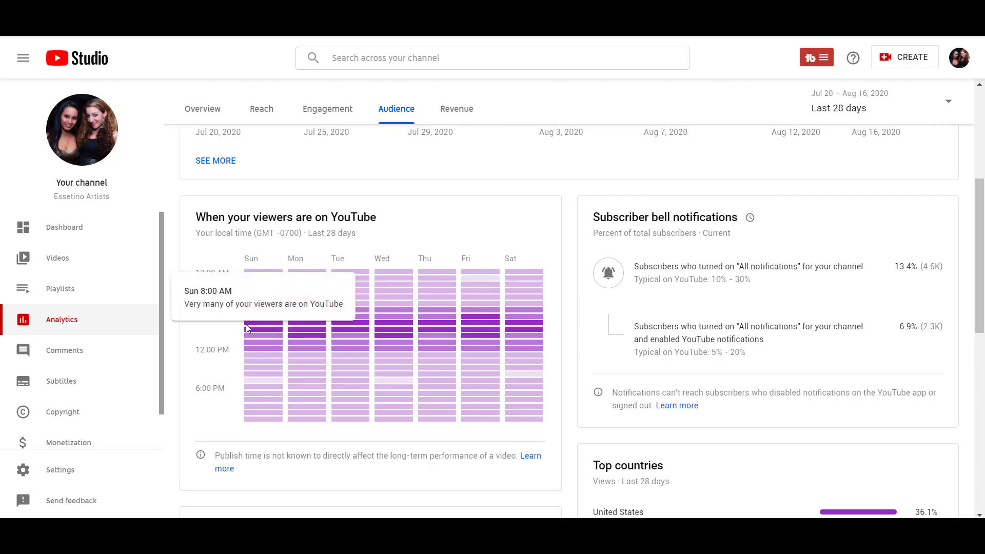
{"action": "mouse_move", "coordinate": [248, 322]}
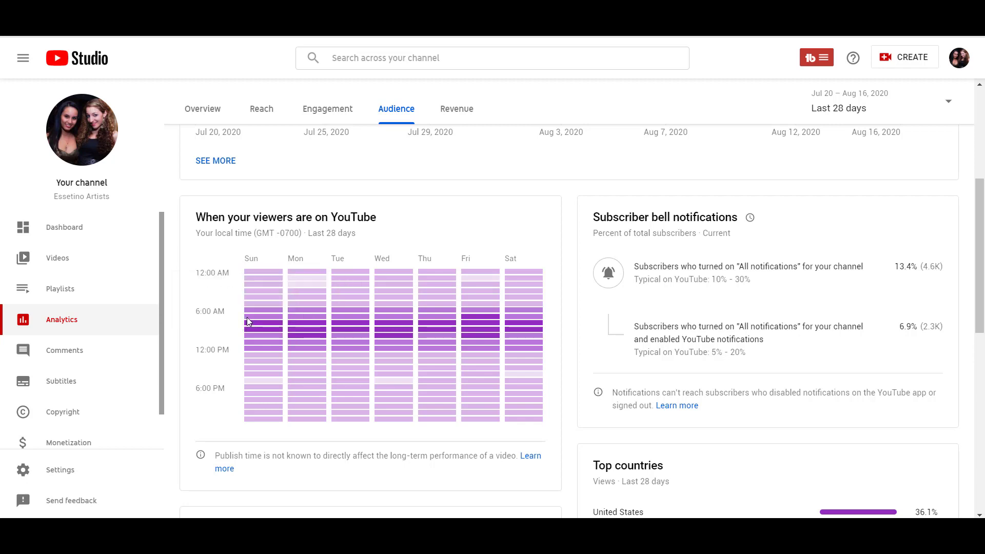
{"action": "mouse_move", "coordinate": [250, 321]}
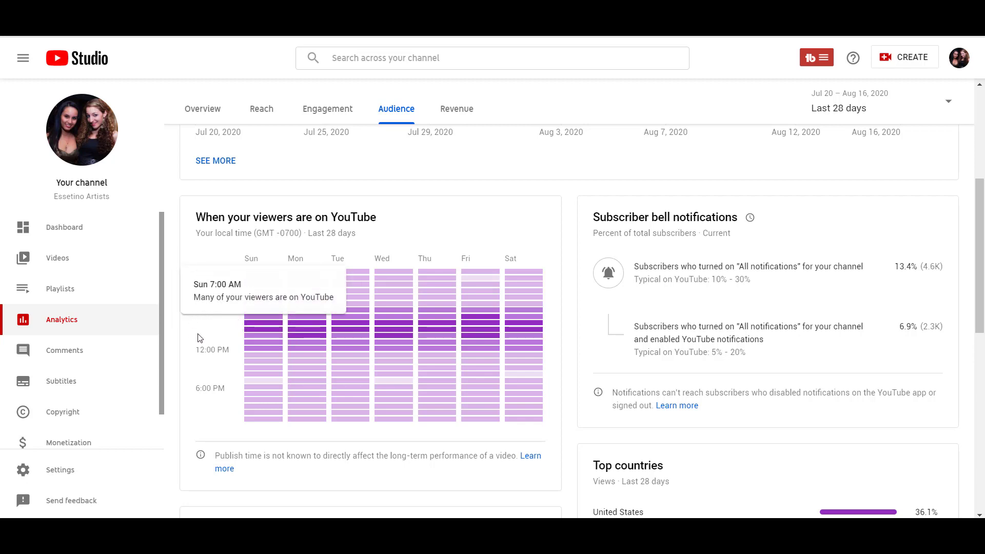
{"action": "mouse_move", "coordinate": [252, 306]}
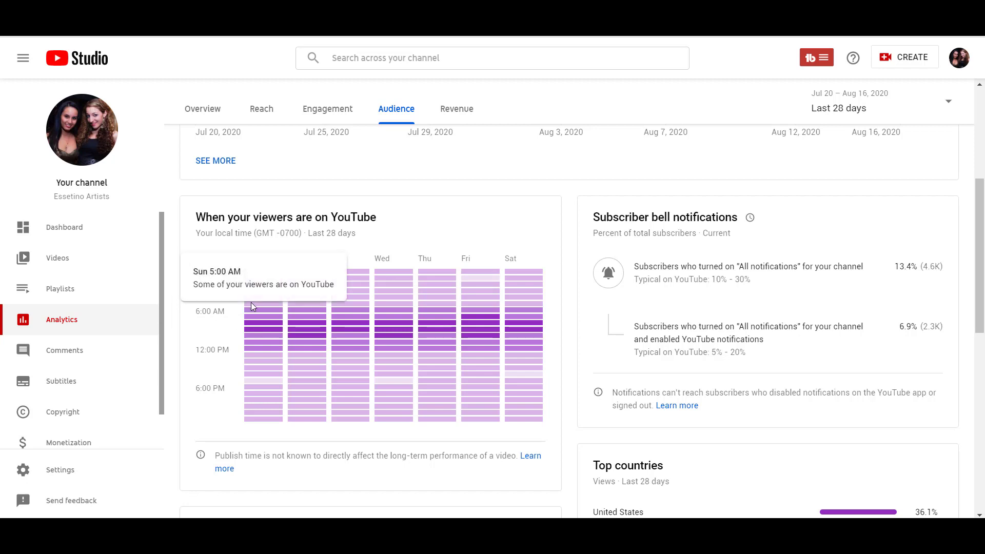
{"action": "mouse_move", "coordinate": [251, 380]}
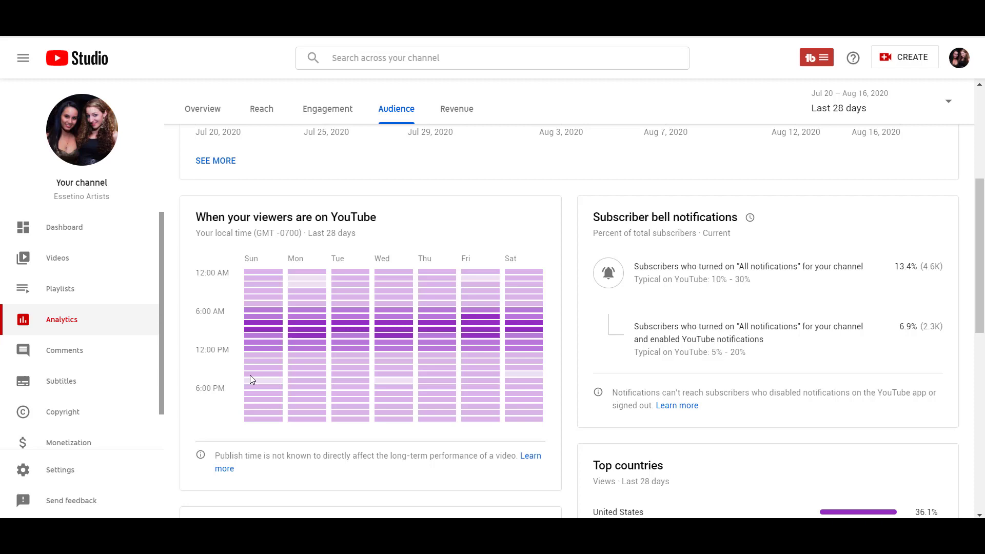
{"action": "mouse_move", "coordinate": [251, 379]}
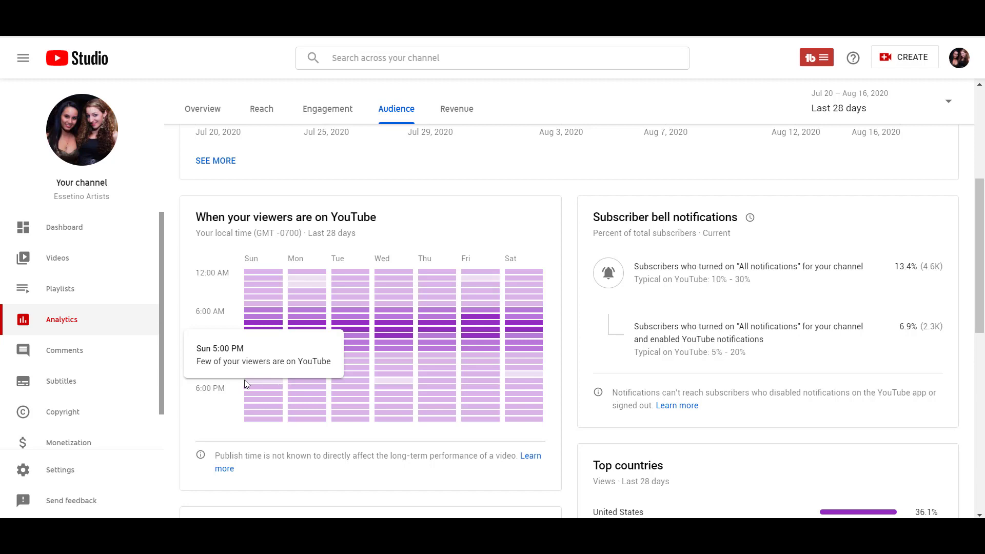
{"action": "mouse_move", "coordinate": [255, 331]}
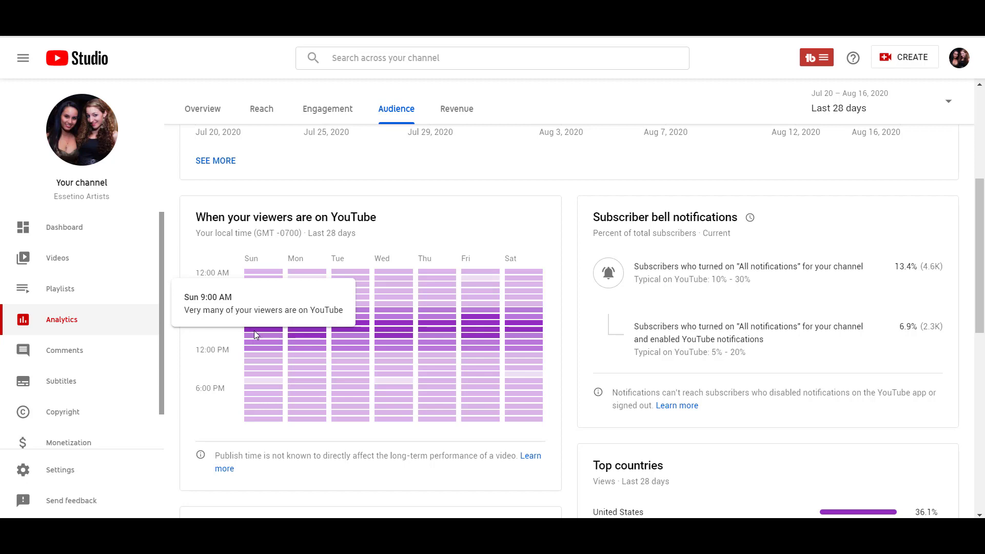
{"action": "mouse_move", "coordinate": [312, 335]}
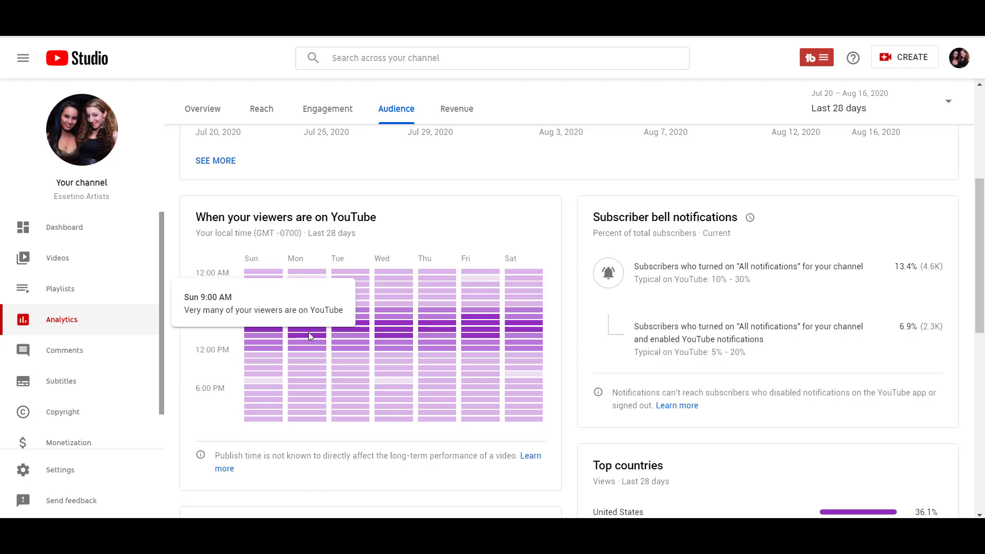
{"action": "mouse_move", "coordinate": [245, 332]}
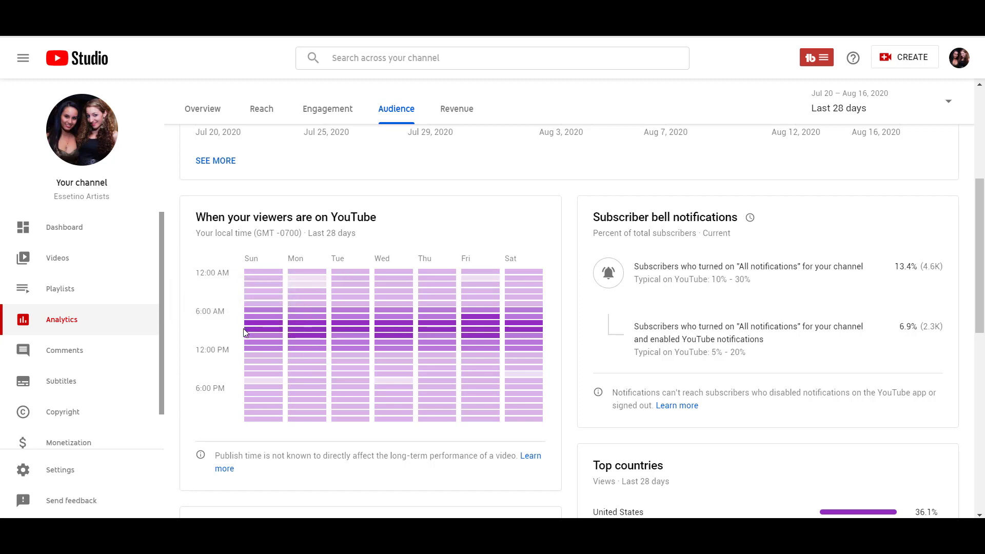
{"action": "mouse_move", "coordinate": [254, 332]}
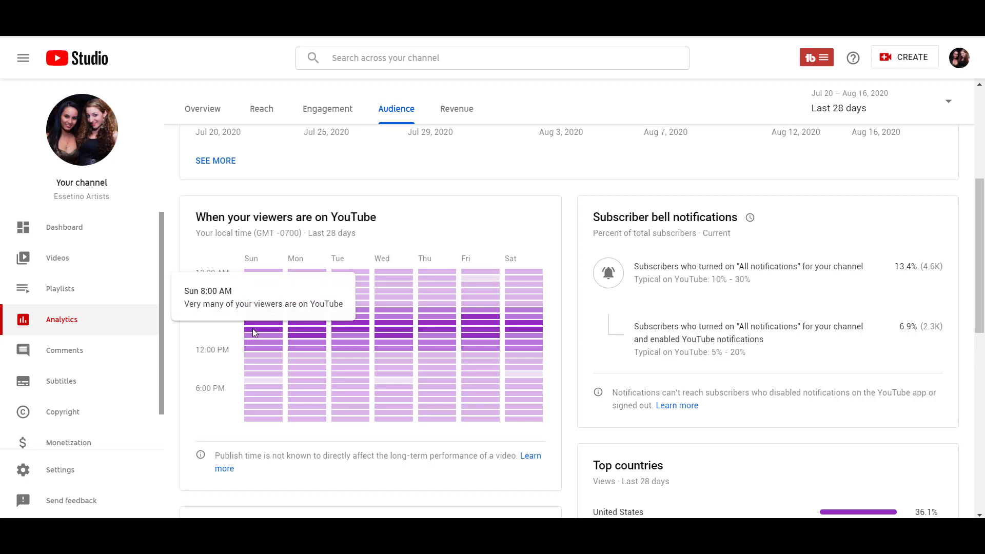
{"action": "mouse_move", "coordinate": [249, 327]}
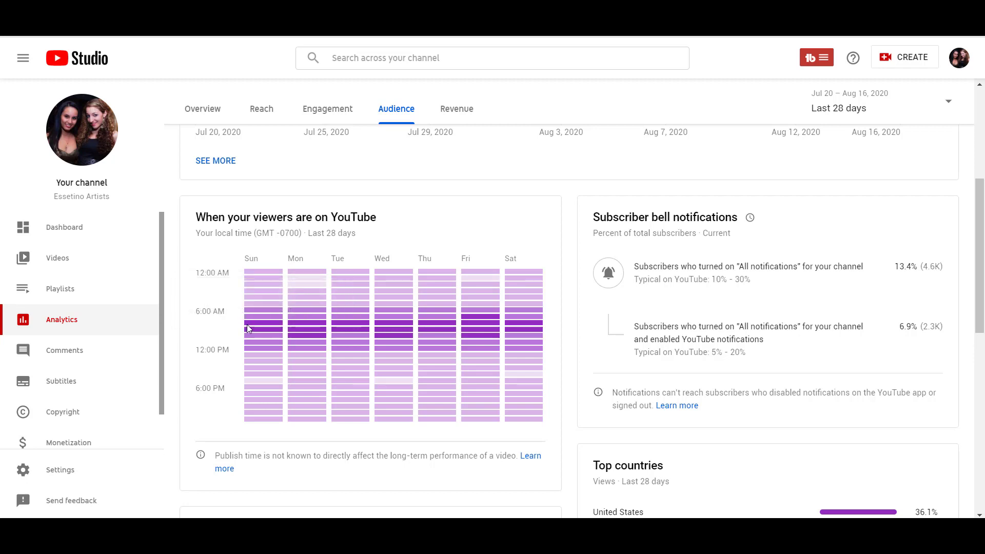
{"action": "mouse_move", "coordinate": [263, 327]}
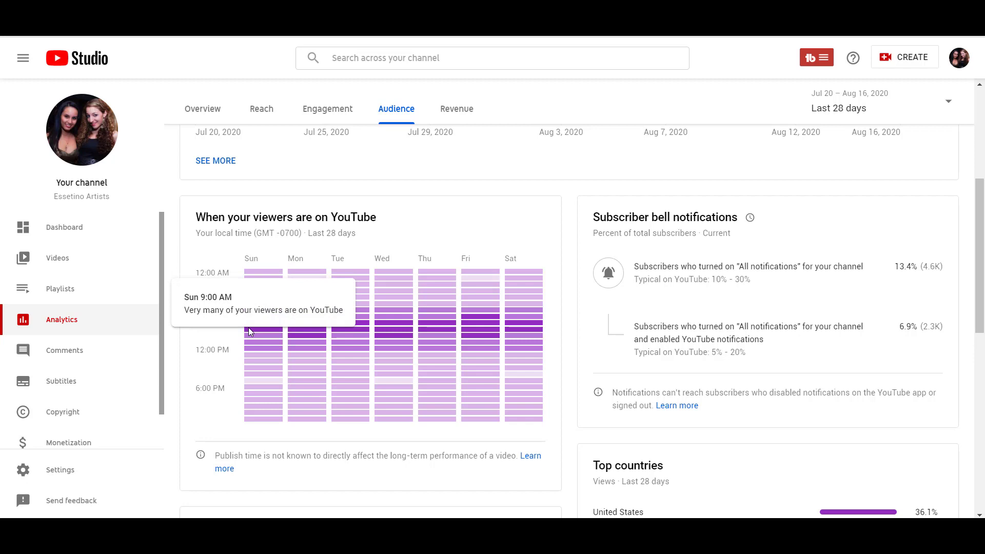
{"action": "mouse_move", "coordinate": [366, 296]}
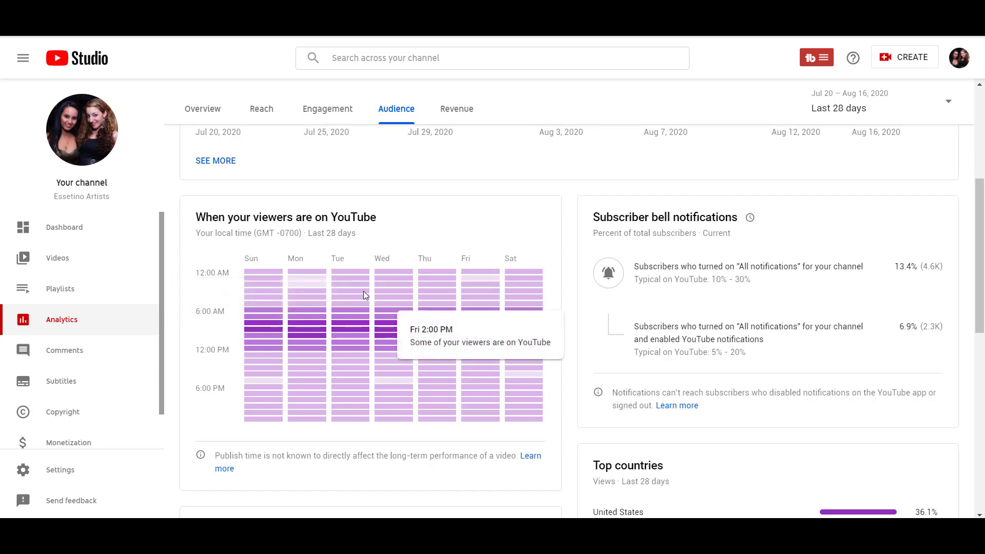
{"action": "mouse_move", "coordinate": [475, 350]}
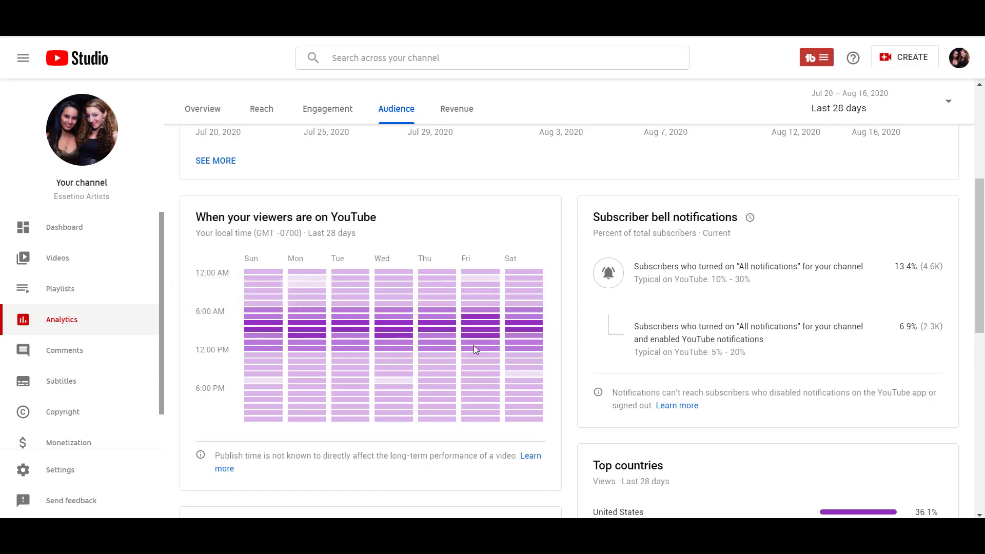
{"action": "mouse_move", "coordinate": [569, 335]}
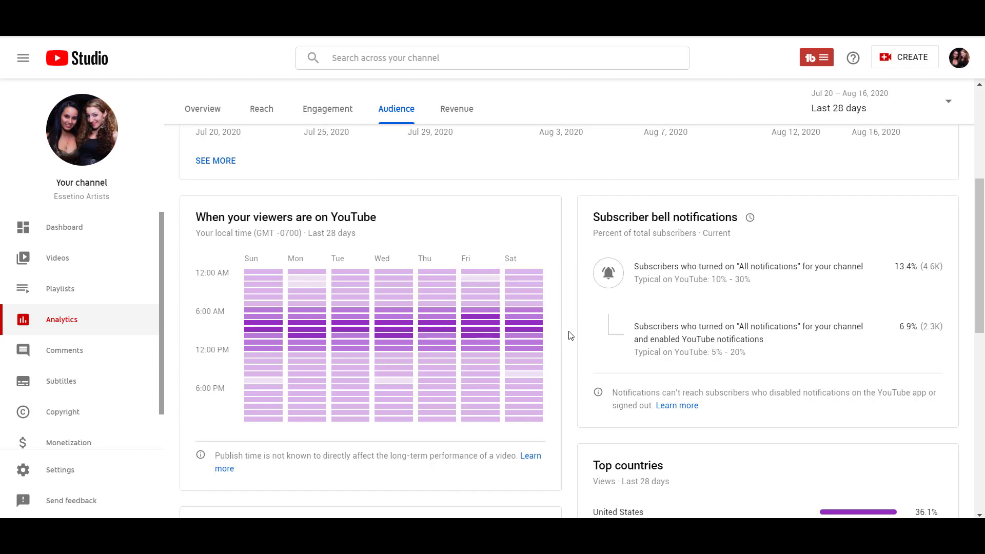
{"action": "mouse_move", "coordinate": [479, 312]}
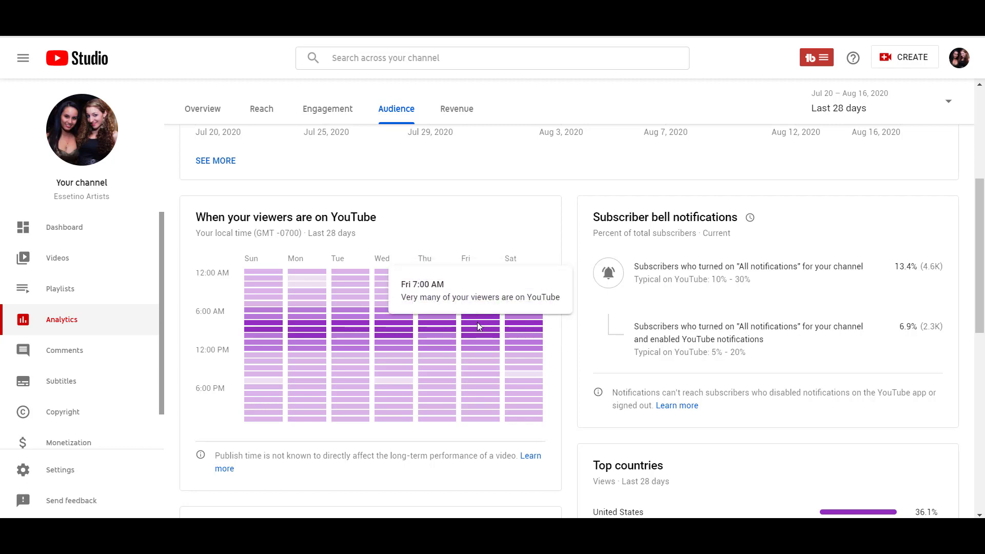
{"action": "mouse_move", "coordinate": [475, 341]}
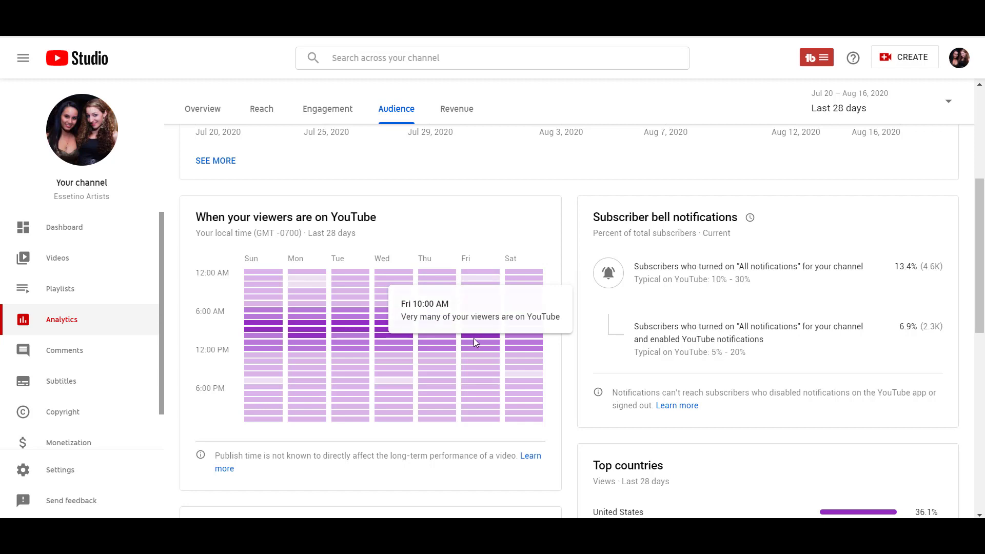
{"action": "mouse_move", "coordinate": [472, 338]}
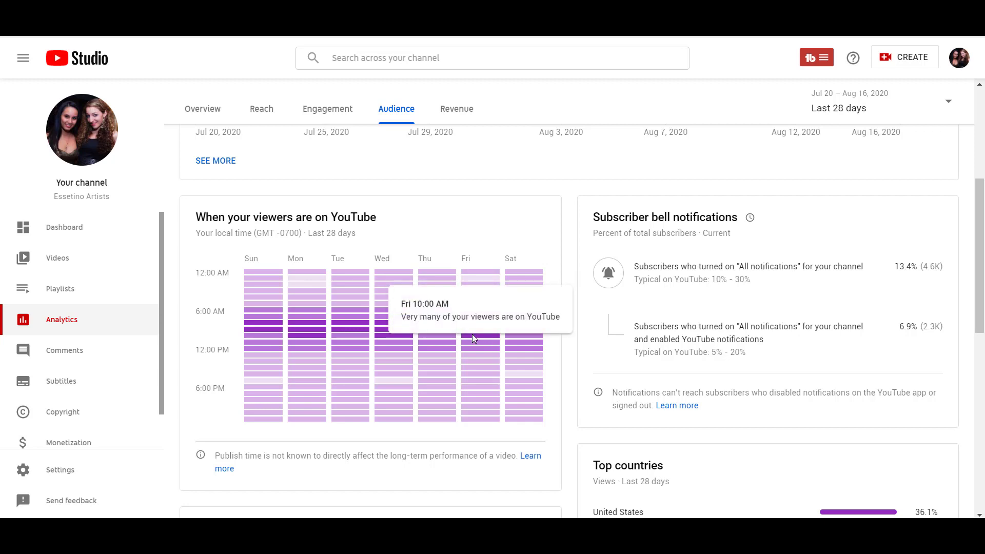
{"action": "mouse_move", "coordinate": [474, 333]}
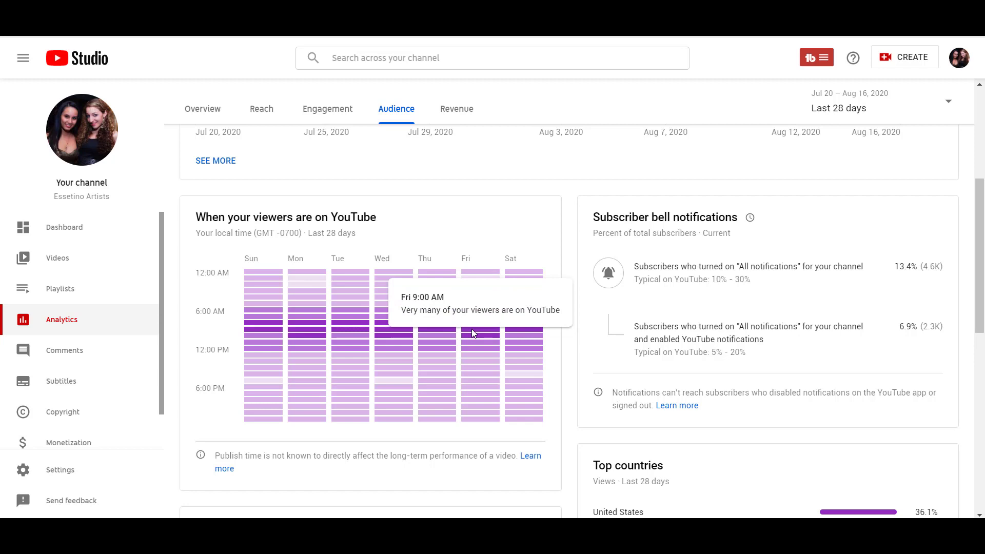
{"action": "mouse_move", "coordinate": [525, 198]}
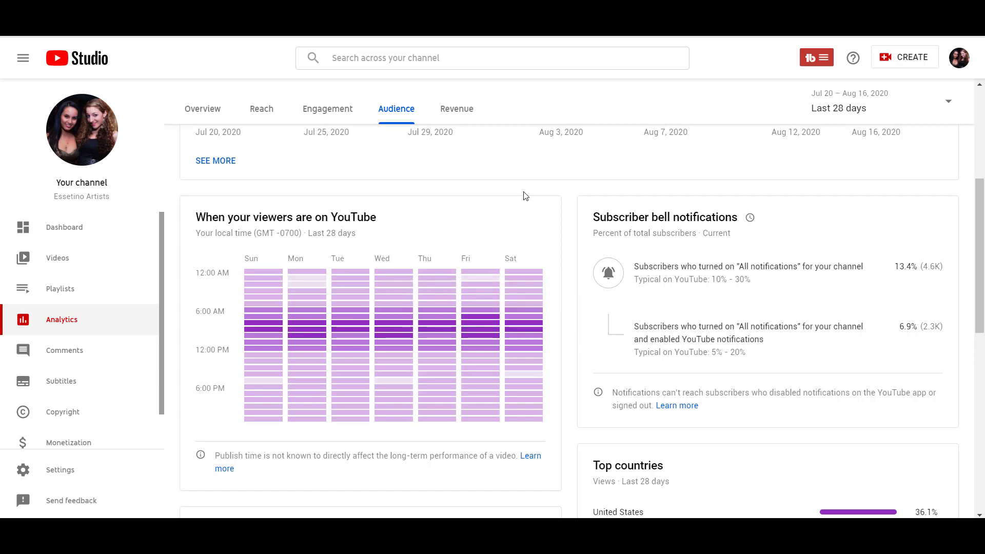
{"action": "mouse_move", "coordinate": [562, 327]}
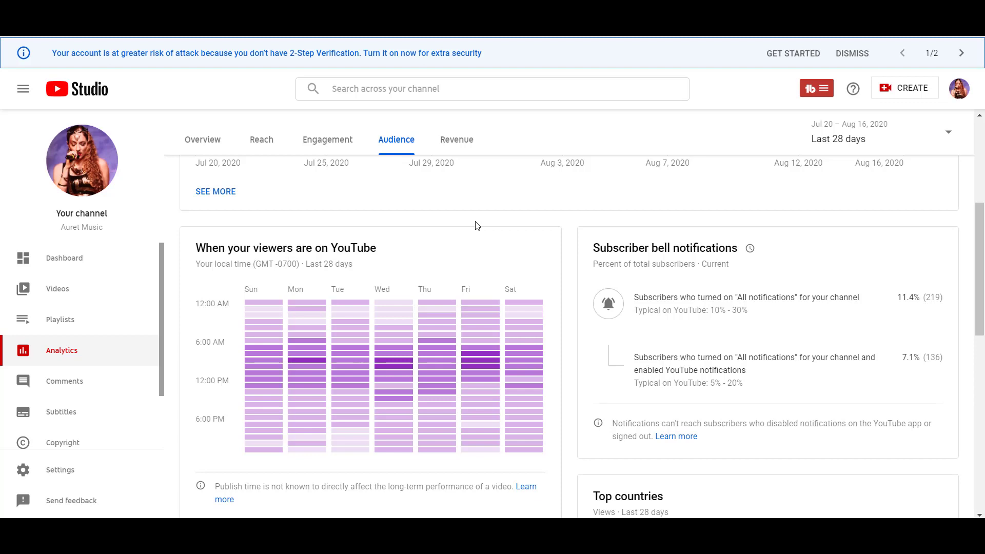
{"action": "mouse_move", "coordinate": [256, 384]}
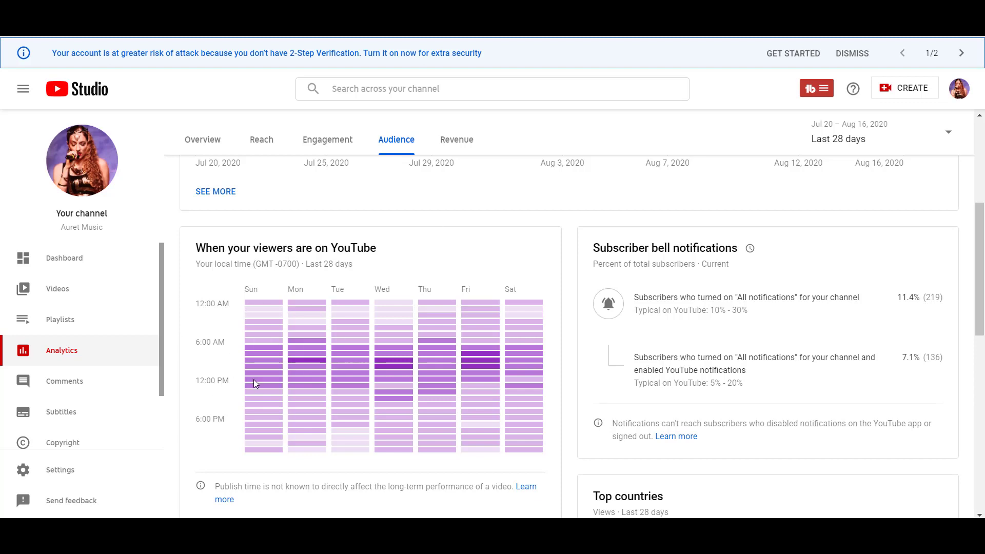
{"action": "mouse_move", "coordinate": [250, 221]}
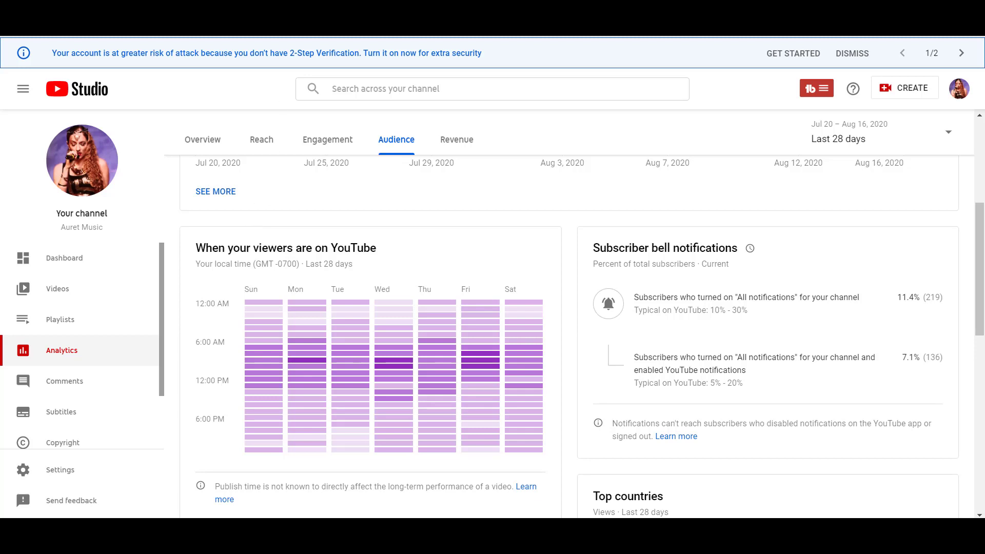
{"action": "left_click", "coordinate": [852, 52]}
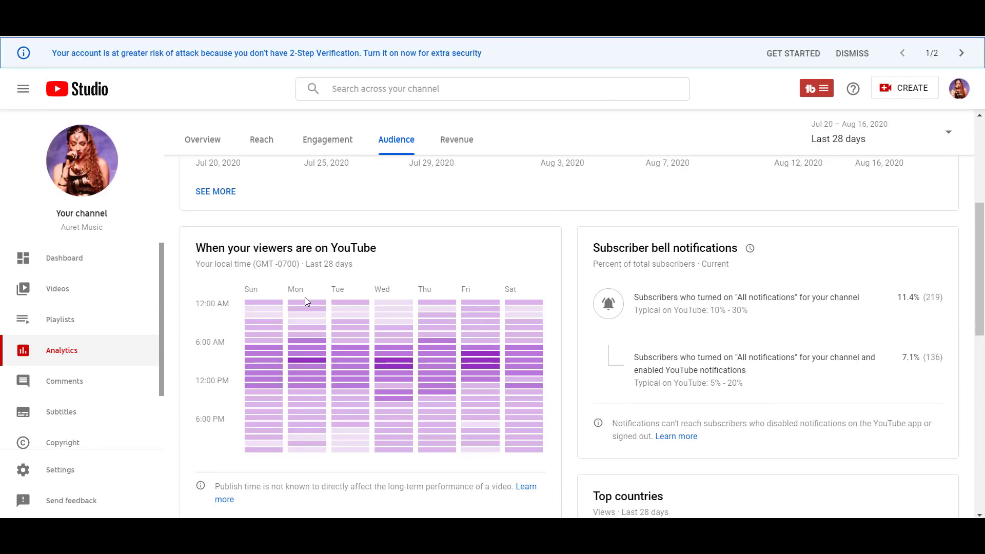
{"action": "mouse_move", "coordinate": [301, 366]}
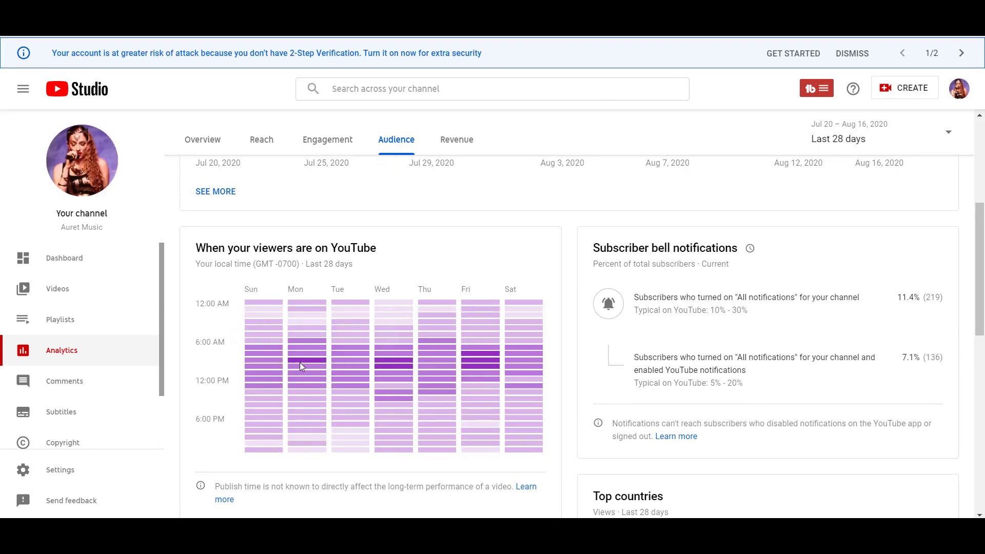
{"action": "mouse_move", "coordinate": [304, 278]}
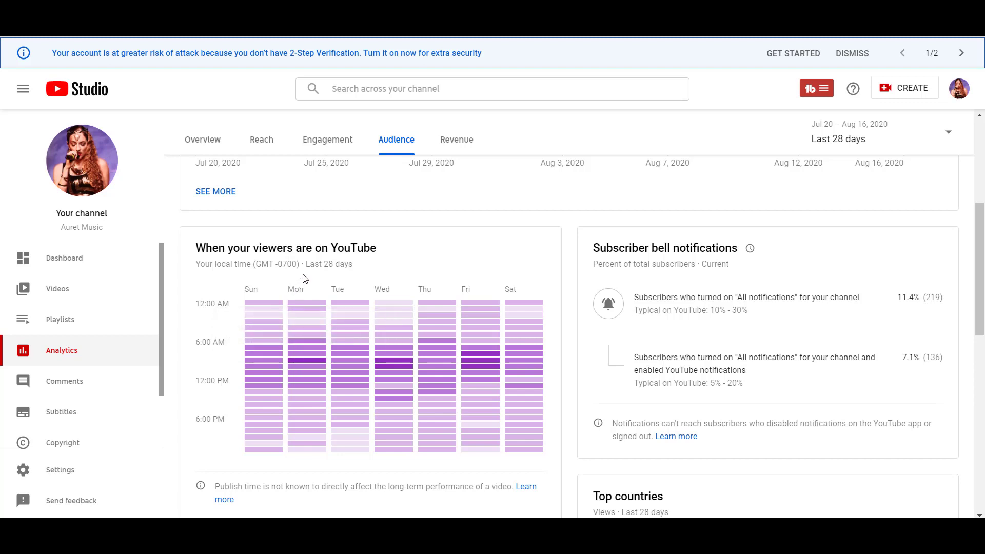
{"action": "mouse_move", "coordinate": [485, 242]}
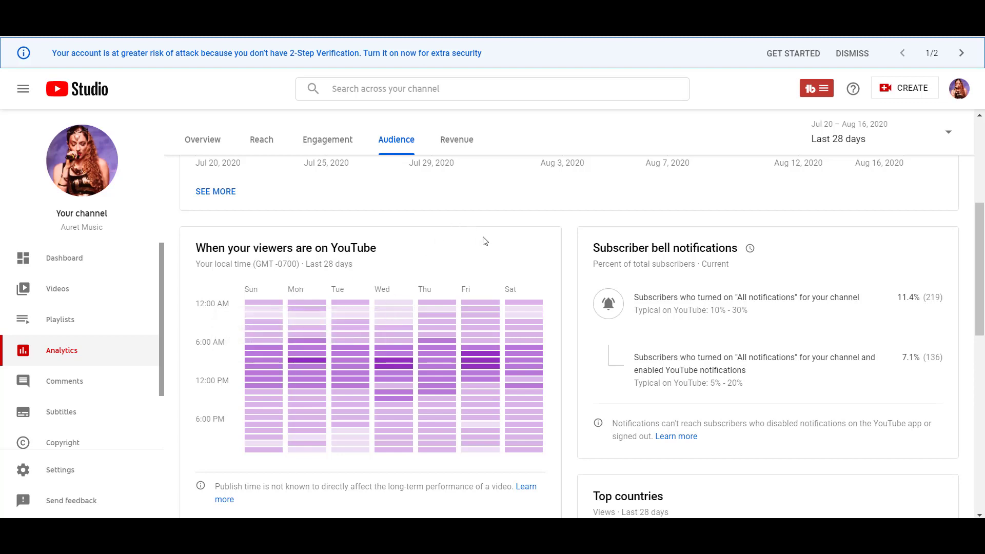
{"action": "mouse_move", "coordinate": [474, 315]}
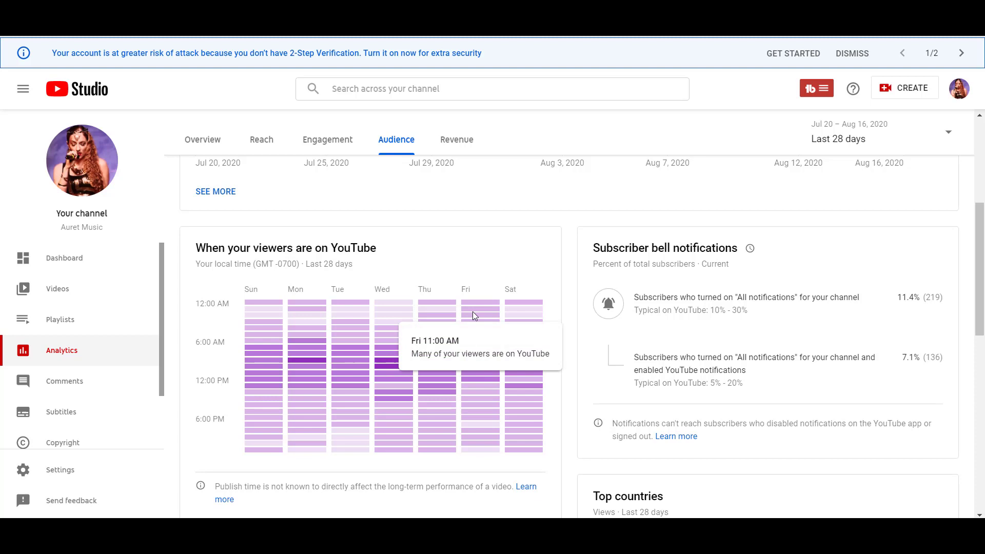
{"action": "mouse_move", "coordinate": [300, 365]}
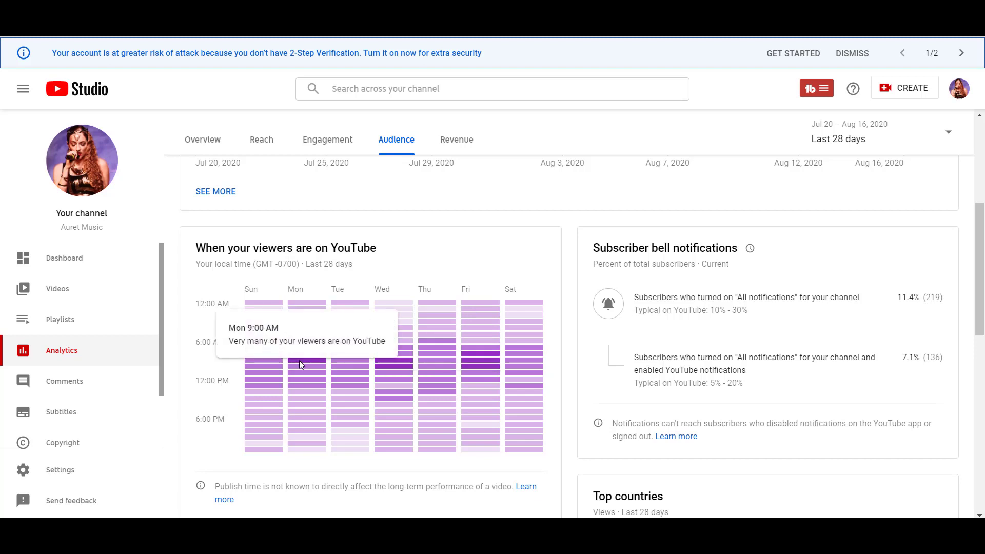
{"action": "mouse_move", "coordinate": [438, 366]}
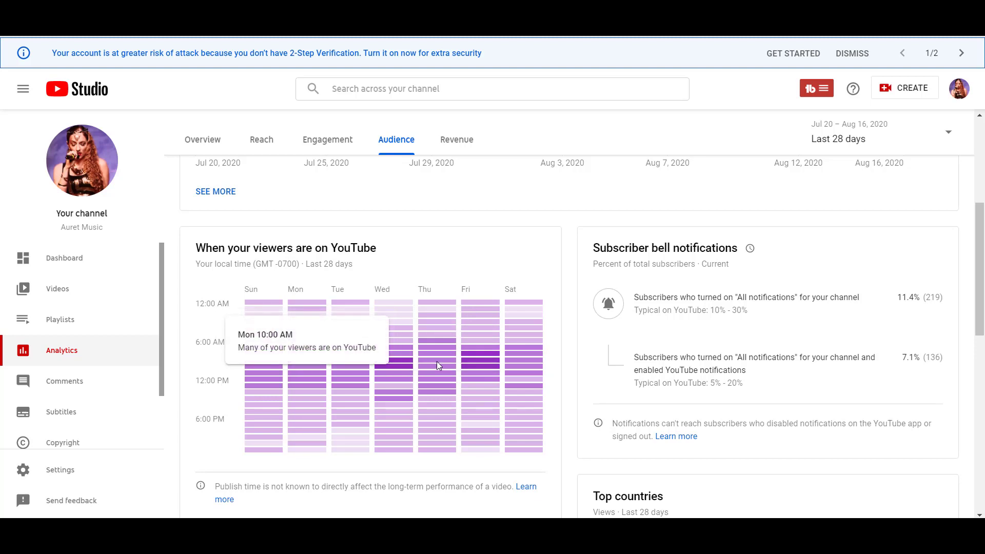
{"action": "mouse_move", "coordinate": [401, 363]}
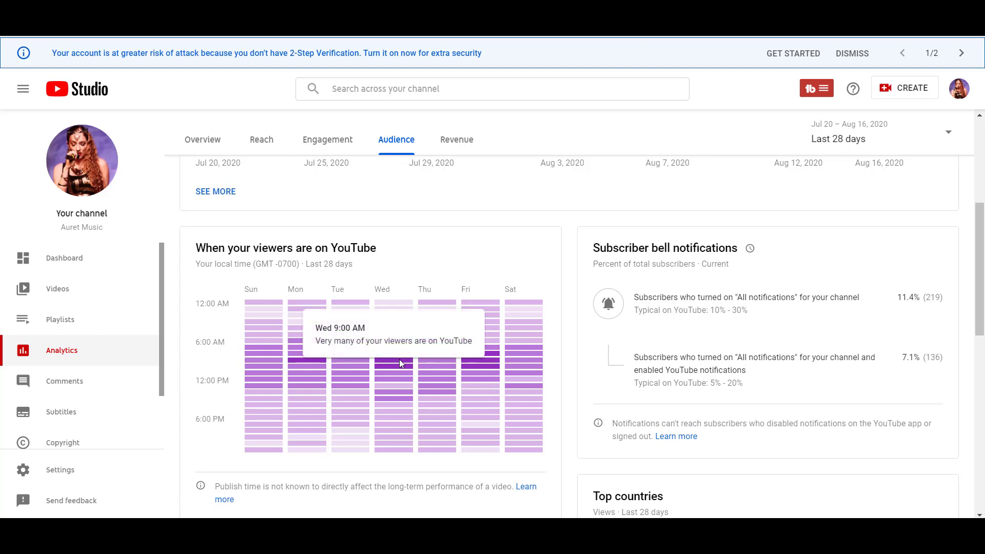
{"action": "mouse_move", "coordinate": [497, 353]}
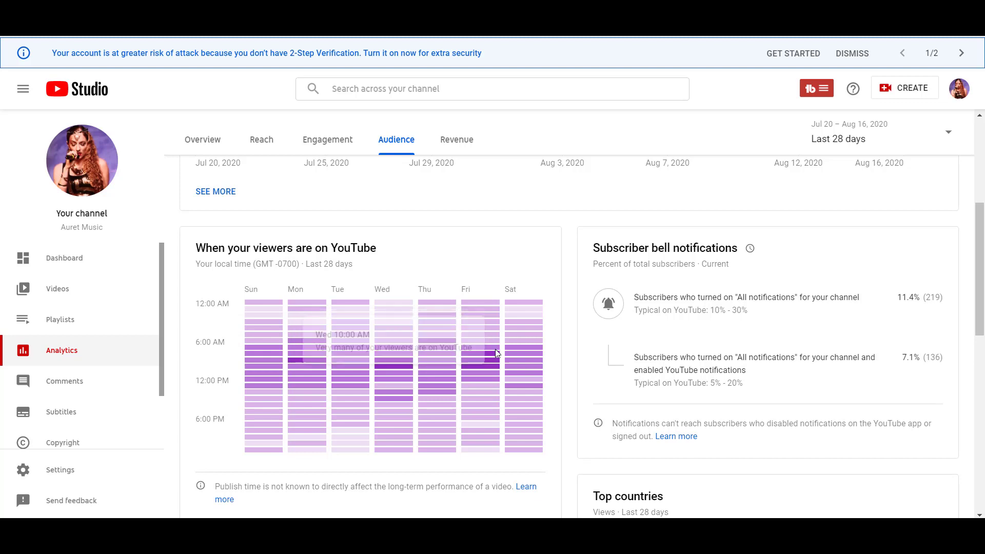
{"action": "mouse_move", "coordinate": [490, 372]}
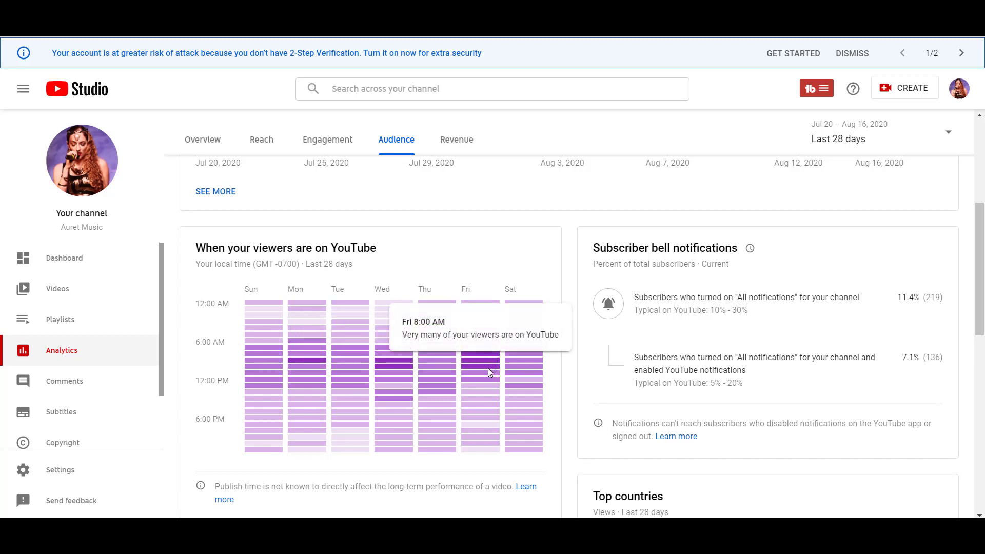
{"action": "mouse_move", "coordinate": [331, 391]}
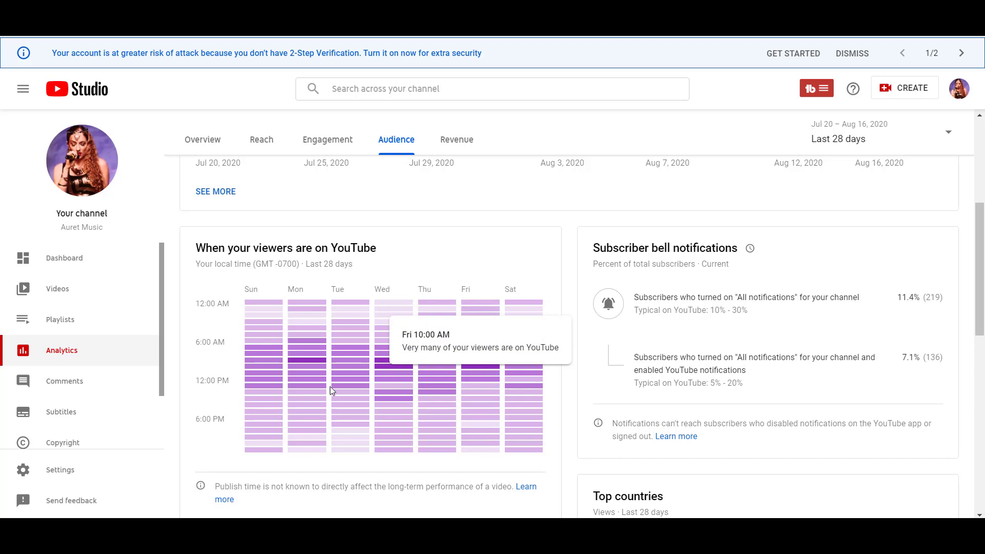
{"action": "mouse_move", "coordinate": [264, 360]}
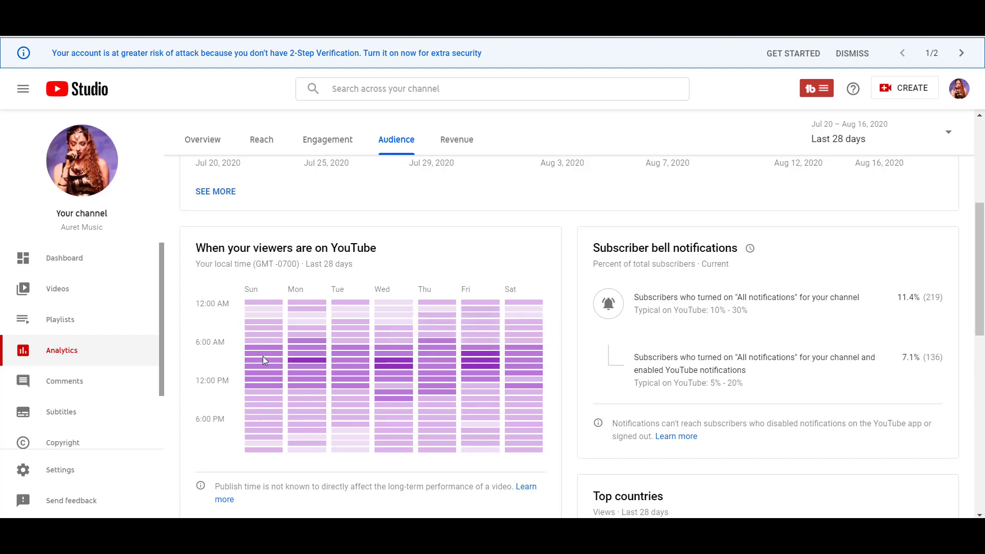
{"action": "mouse_move", "coordinate": [261, 349]}
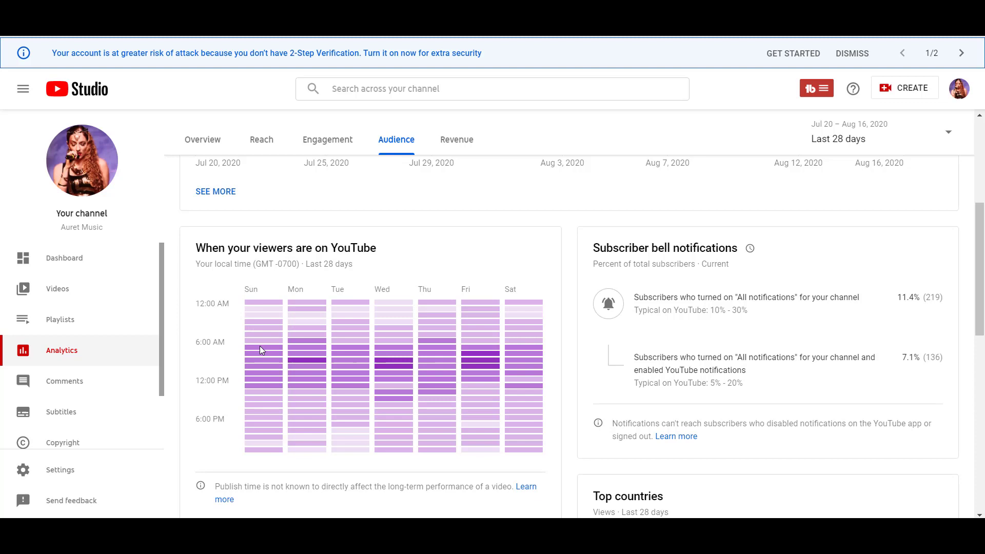
{"action": "mouse_move", "coordinate": [296, 366]}
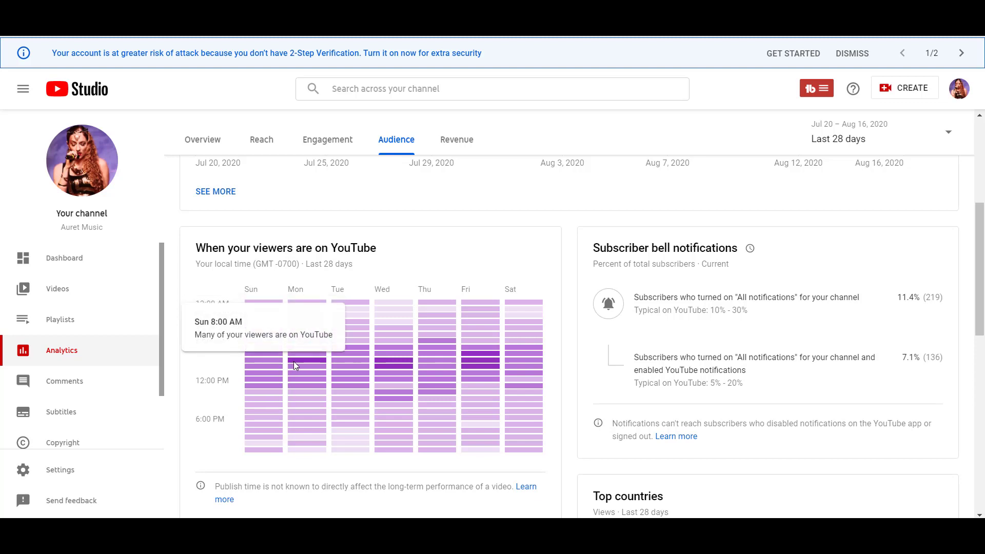
{"action": "mouse_move", "coordinate": [287, 363]}
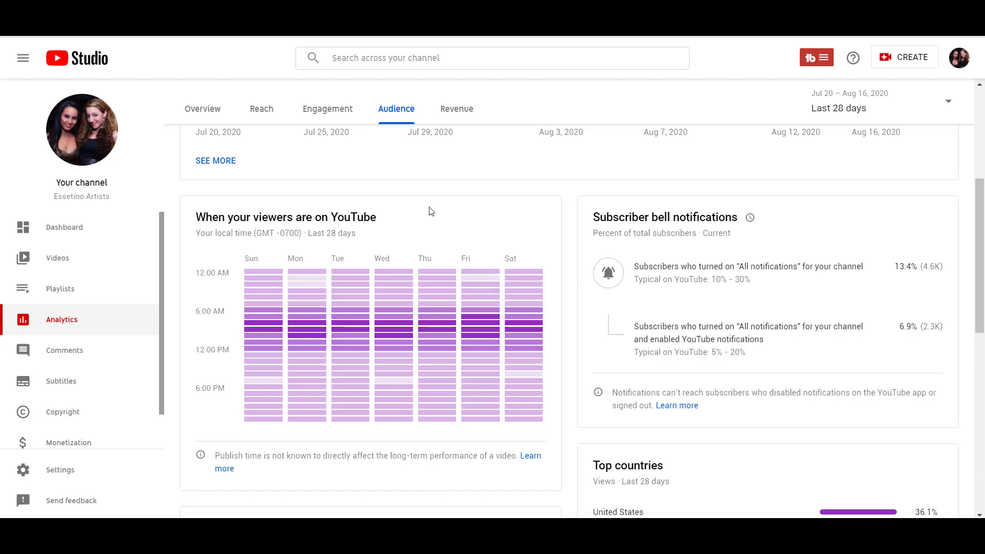
{"action": "mouse_move", "coordinate": [346, 331]}
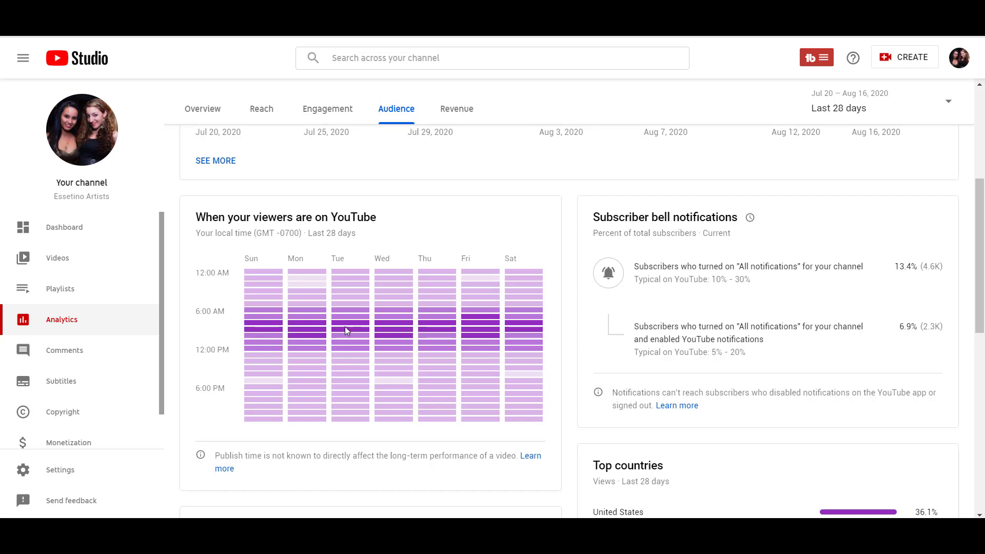
{"action": "mouse_move", "coordinate": [231, 332]}
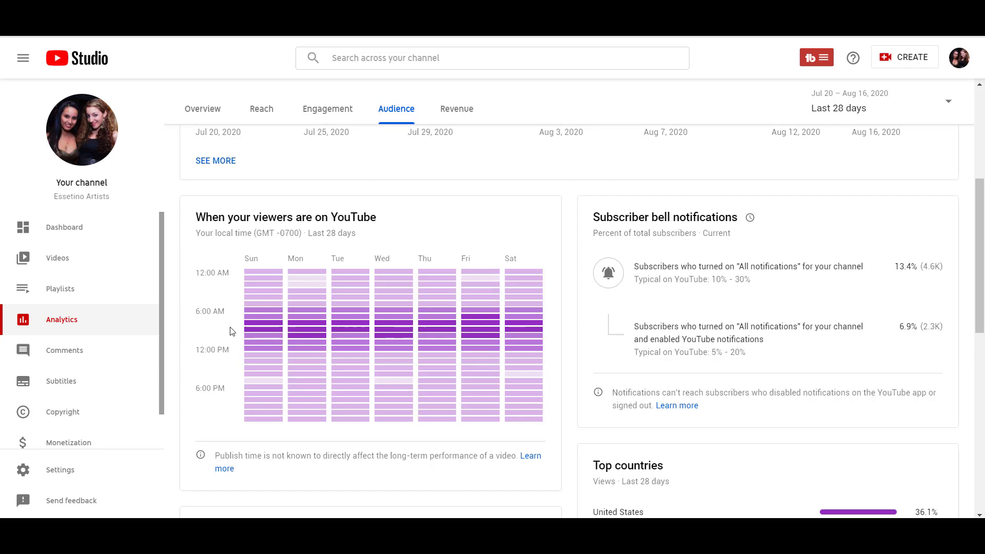
{"action": "mouse_move", "coordinate": [427, 228]}
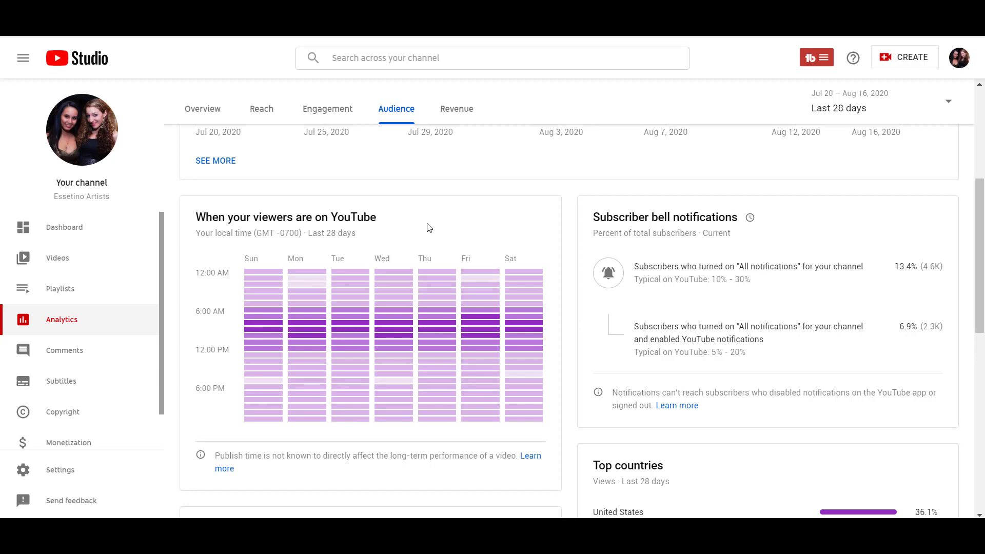
{"action": "mouse_move", "coordinate": [424, 221]}
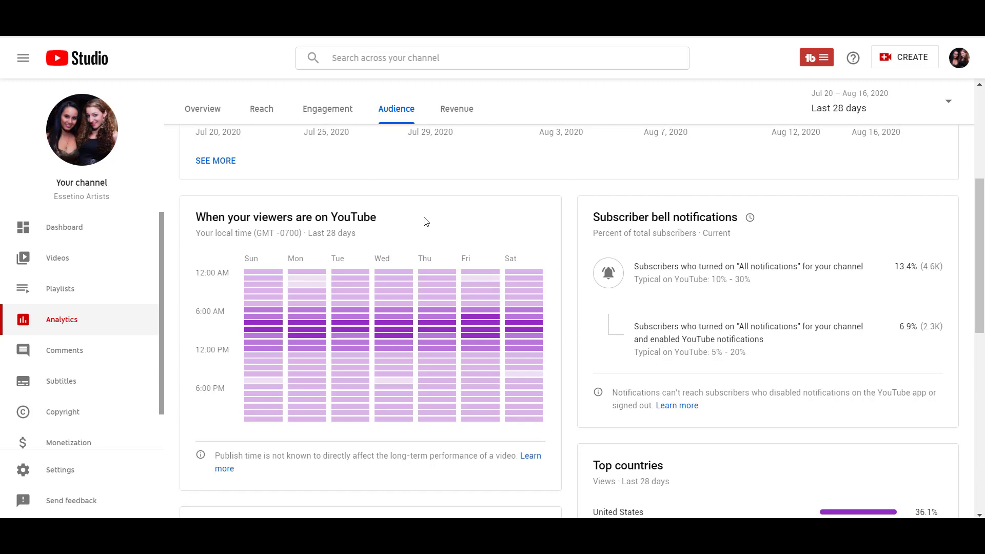
{"action": "mouse_move", "coordinate": [402, 239]}
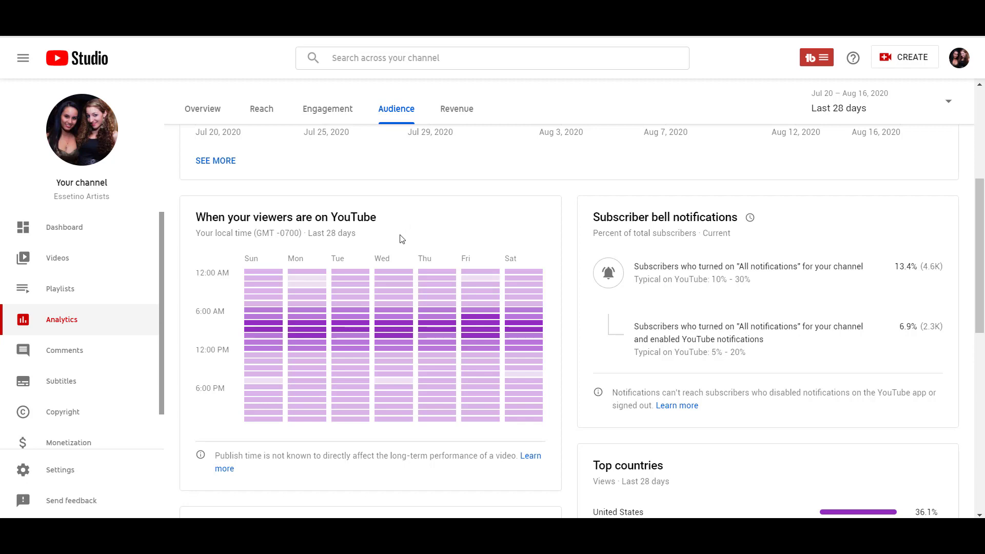
{"action": "mouse_move", "coordinate": [307, 278]}
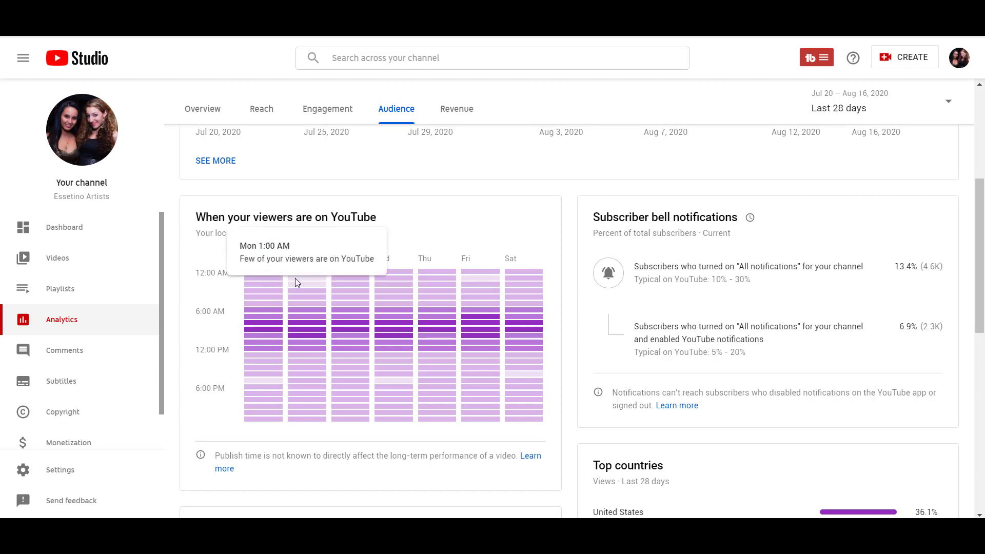
{"action": "mouse_move", "coordinate": [301, 281]}
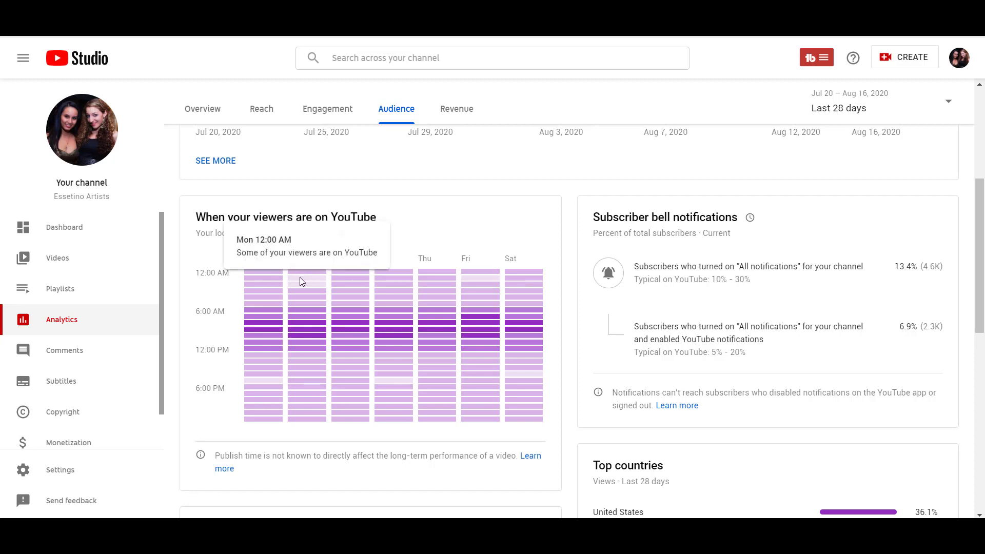
{"action": "mouse_move", "coordinate": [301, 287]}
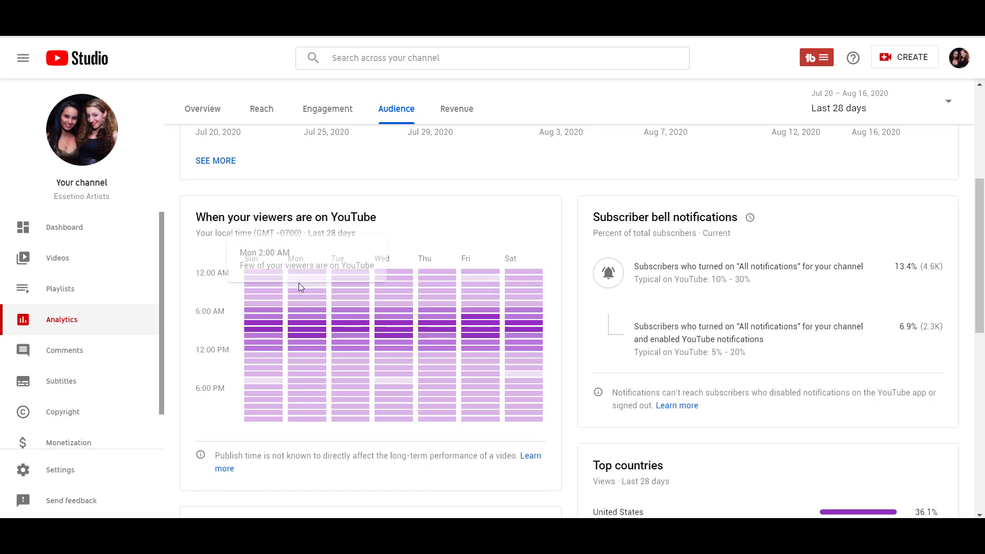
{"action": "mouse_move", "coordinate": [497, 221]}
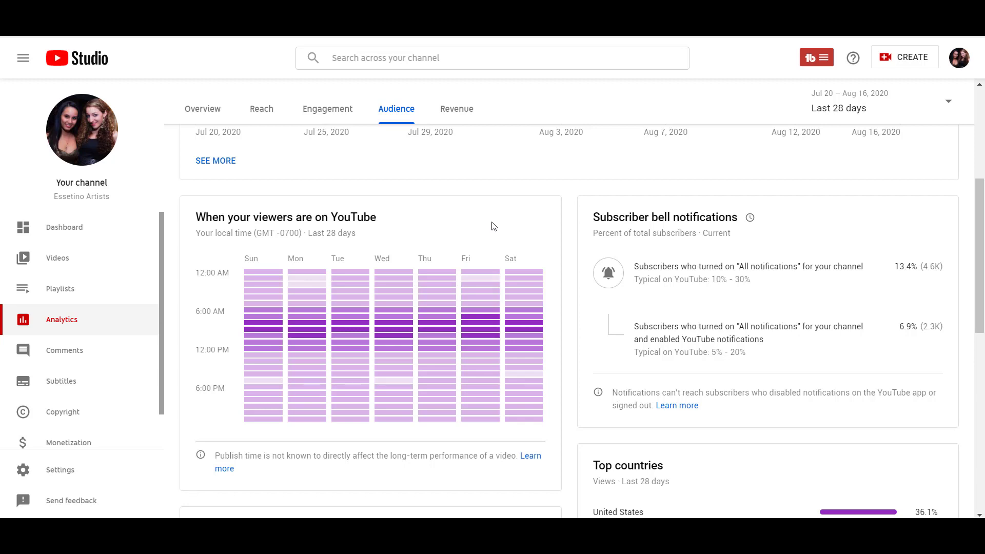
{"action": "mouse_move", "coordinate": [82, 198]}
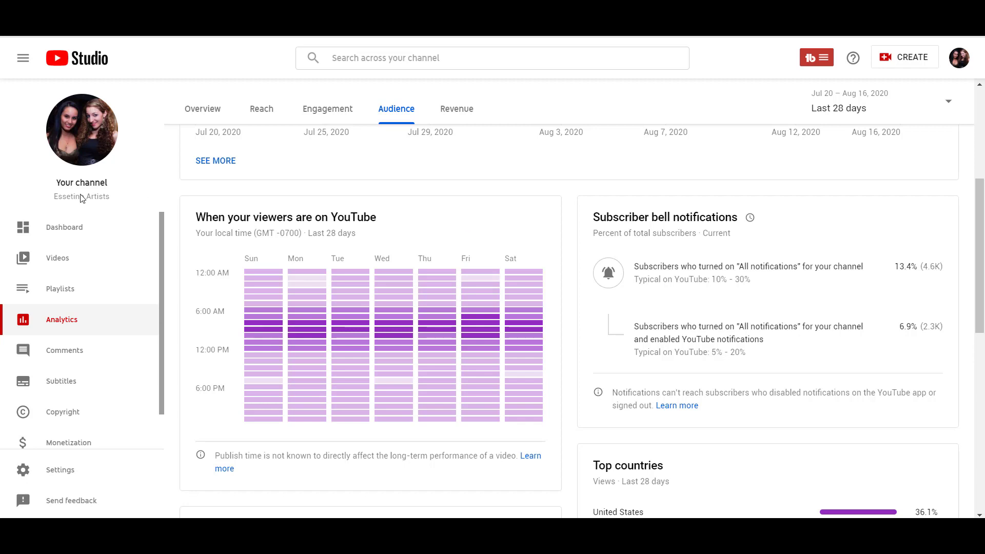
{"action": "mouse_move", "coordinate": [396, 109]}
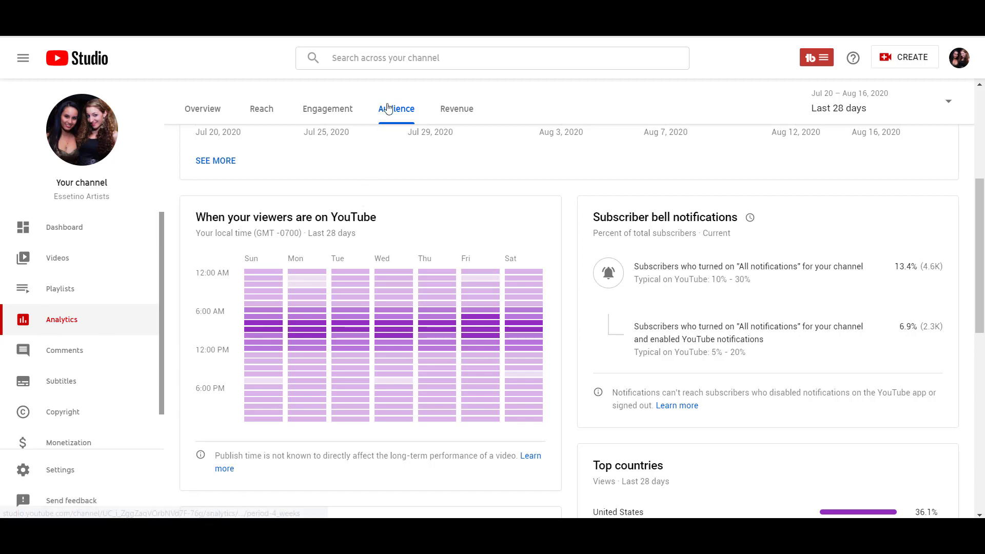
{"action": "mouse_move", "coordinate": [484, 295]}
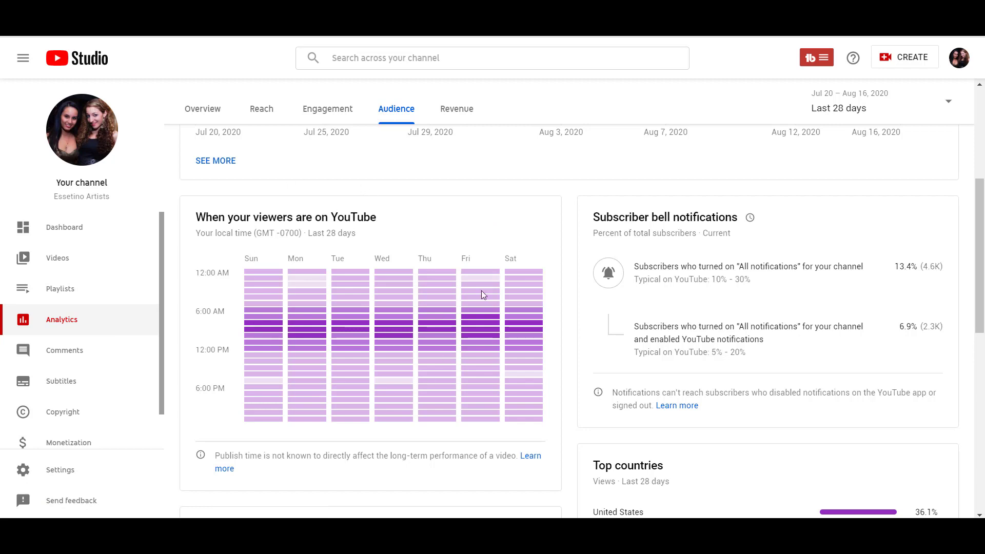
{"action": "mouse_move", "coordinate": [494, 211]}
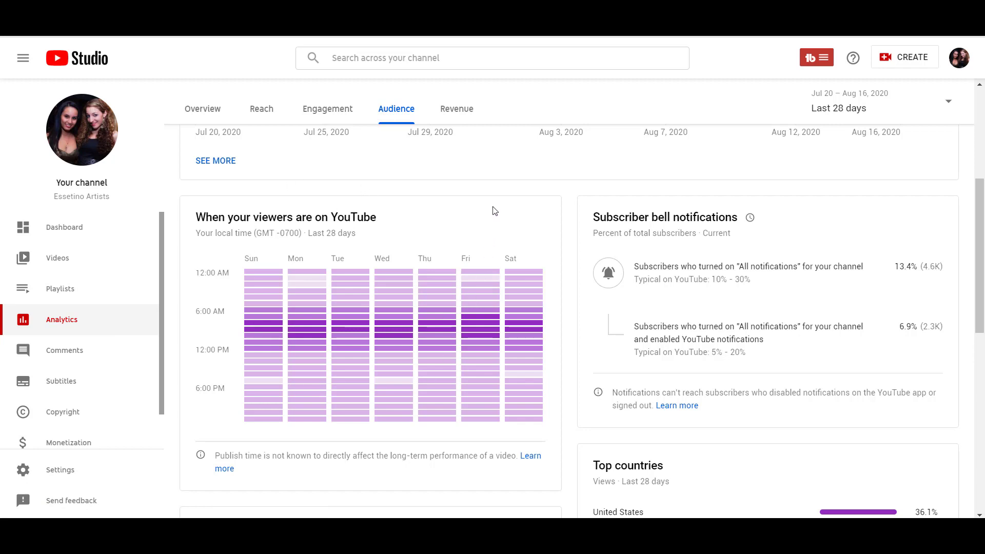